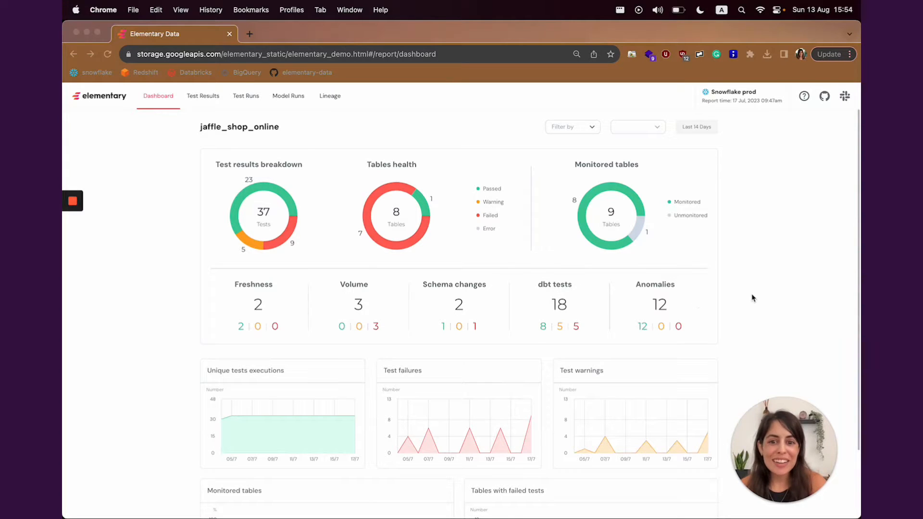
mouse_move(784, 297)
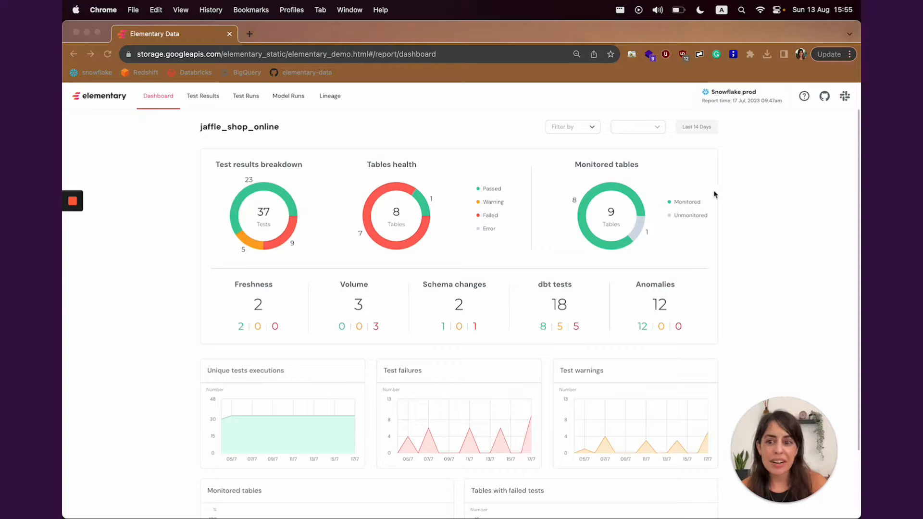
mouse_move(469, 379)
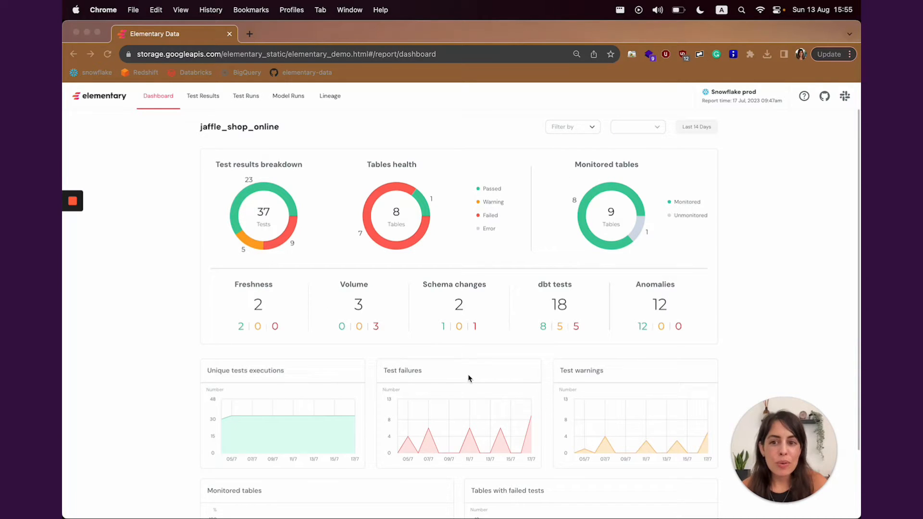
mouse_move(450, 396)
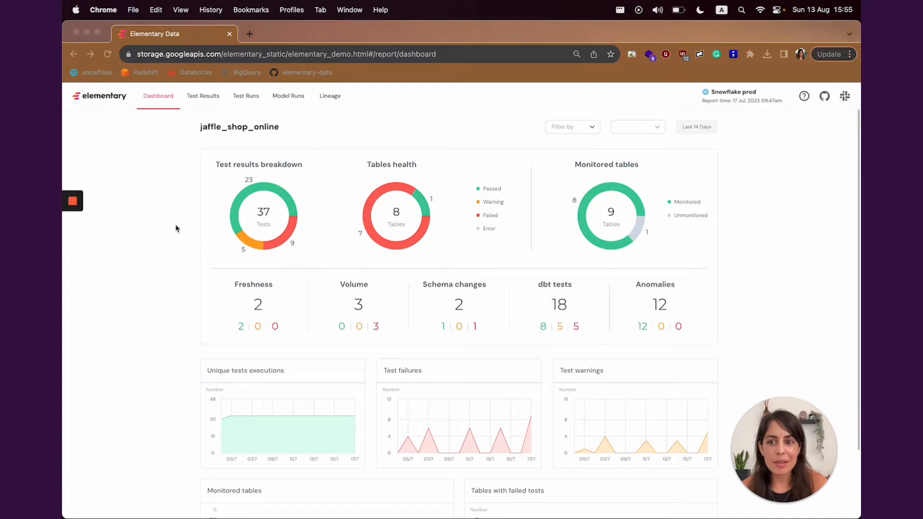
mouse_move(167, 210)
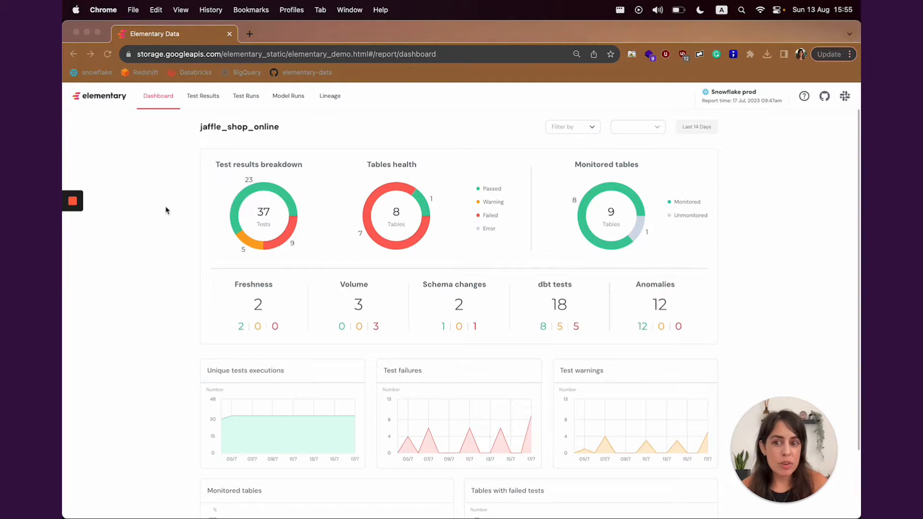
mouse_move(178, 235)
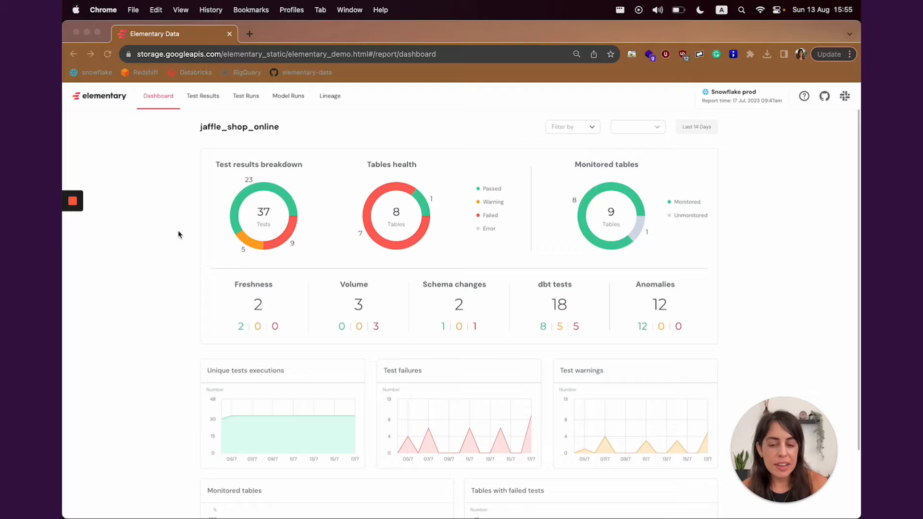
mouse_move(322, 265)
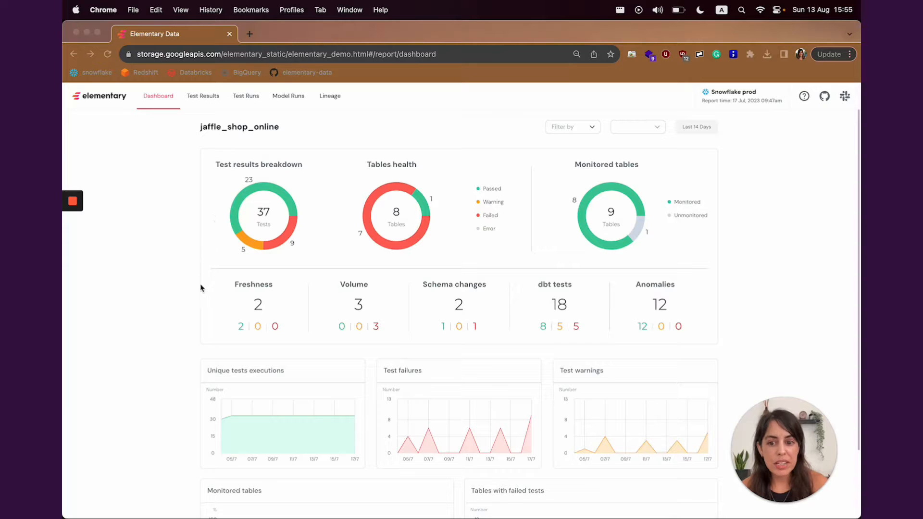
mouse_move(451, 317)
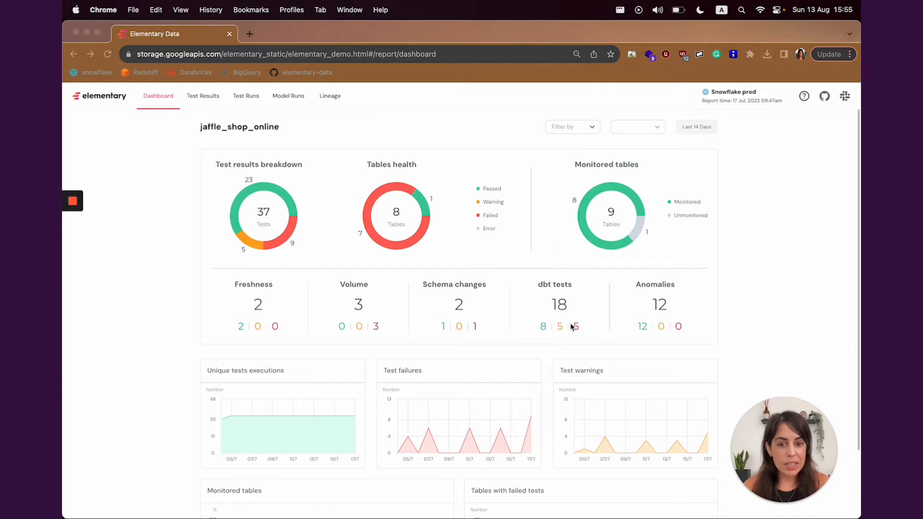
mouse_move(261, 353)
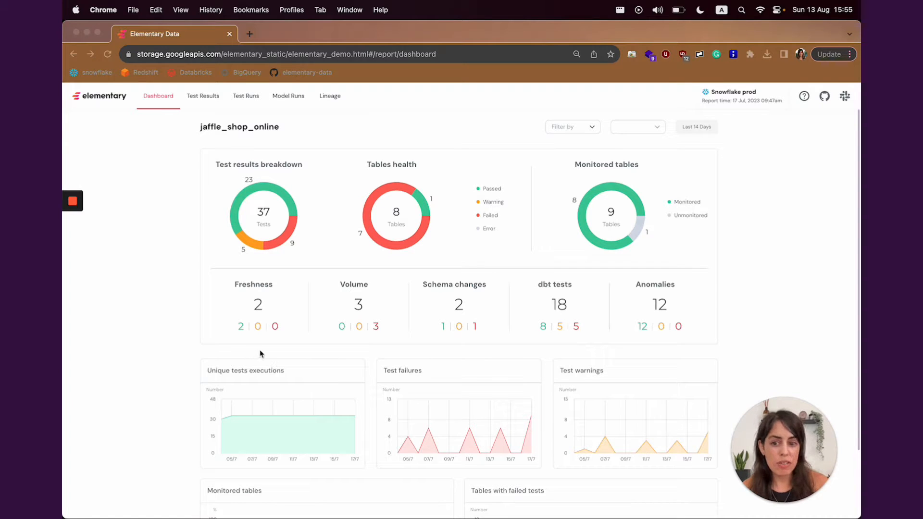
mouse_move(380, 335)
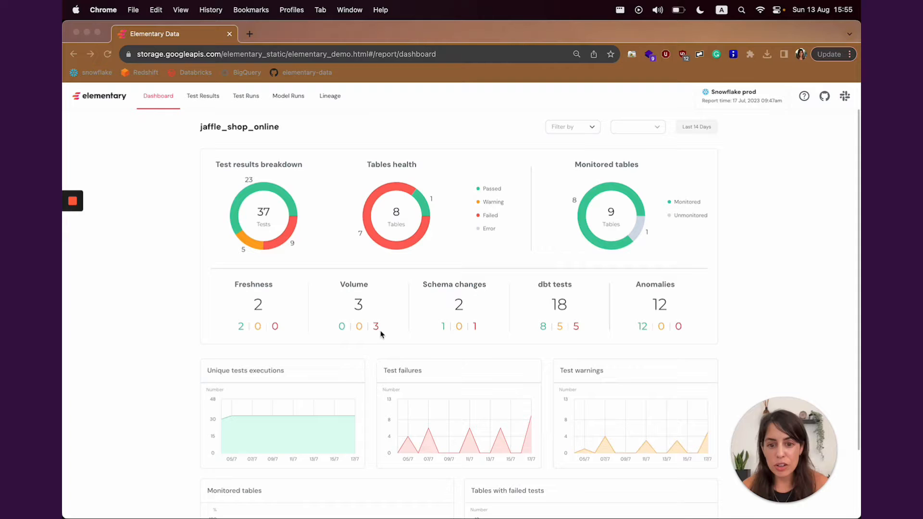
- Filter the dashboard by the finance tag, then by owner Maayan, leaving 3 tests
scroll("down", 3)
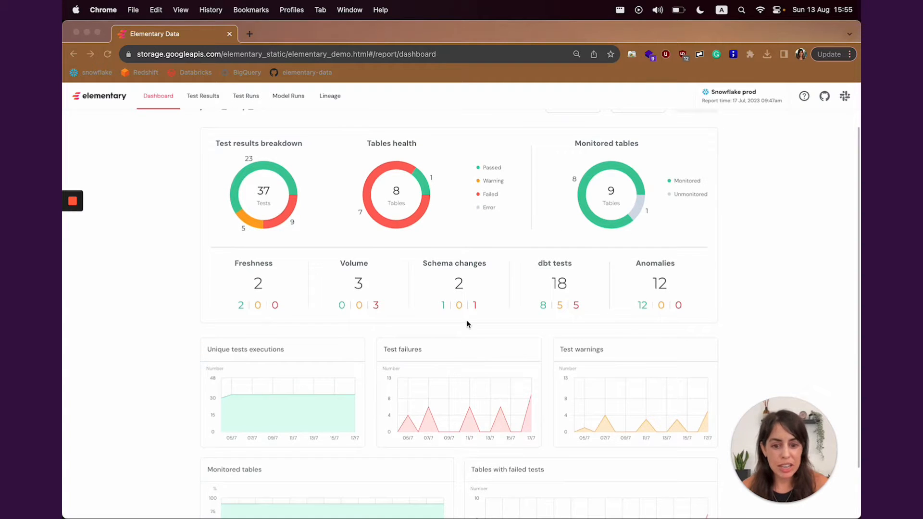
scroll("down", 3)
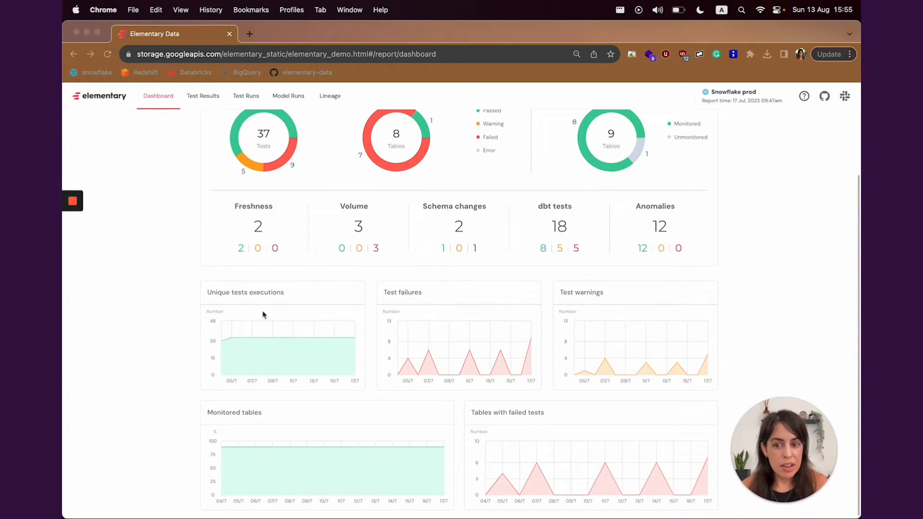
mouse_move(694, 355)
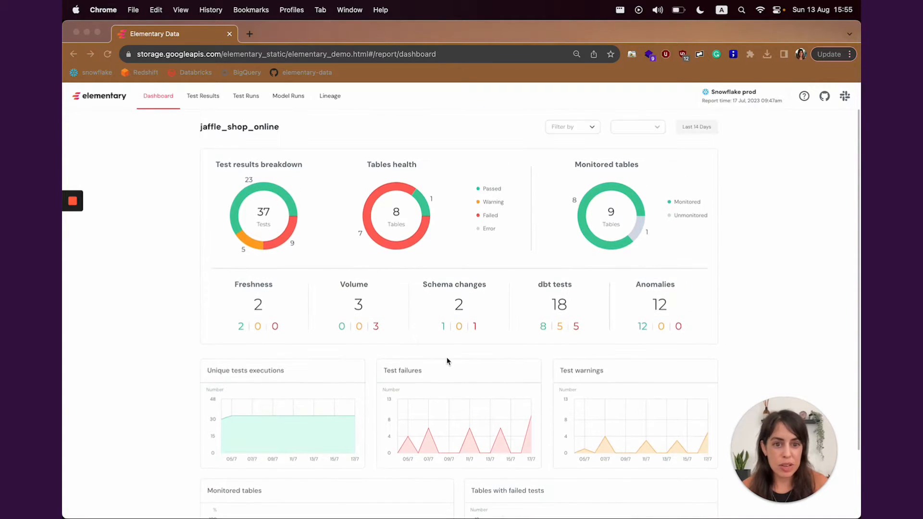
mouse_move(341, 135)
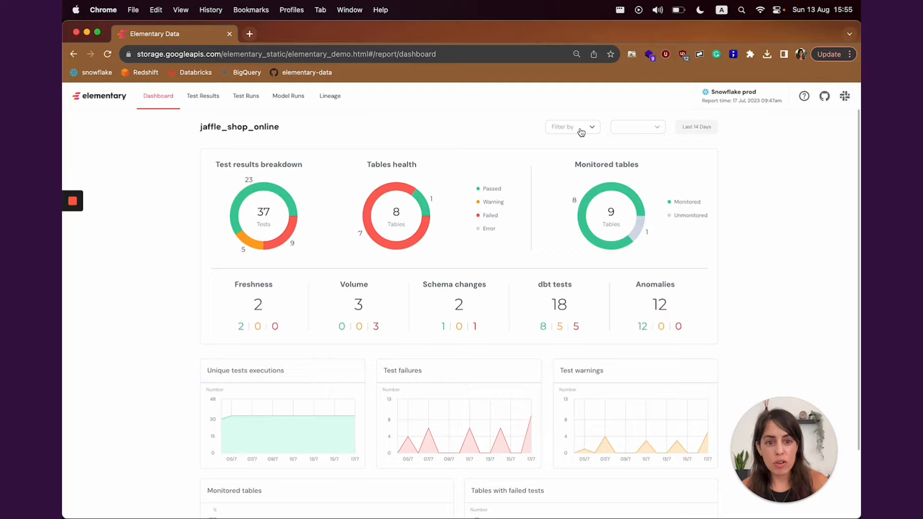
left_click(571, 127)
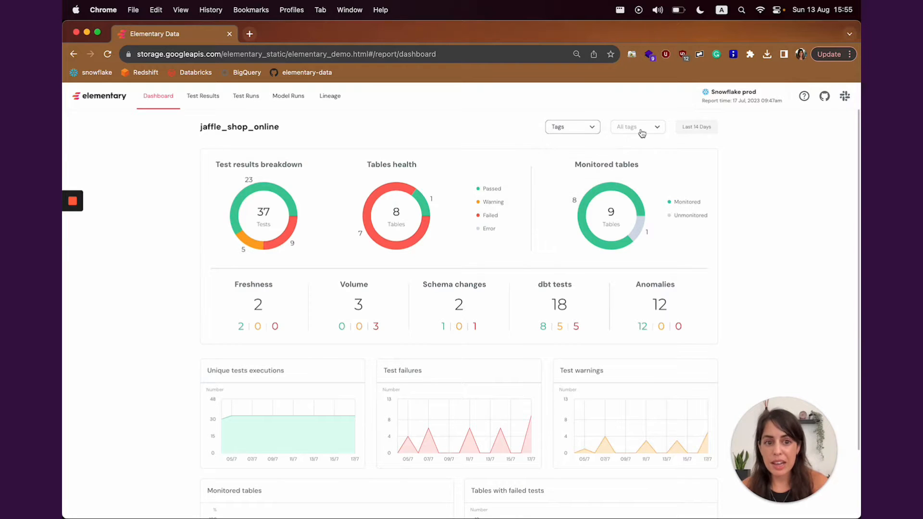
left_click(638, 127)
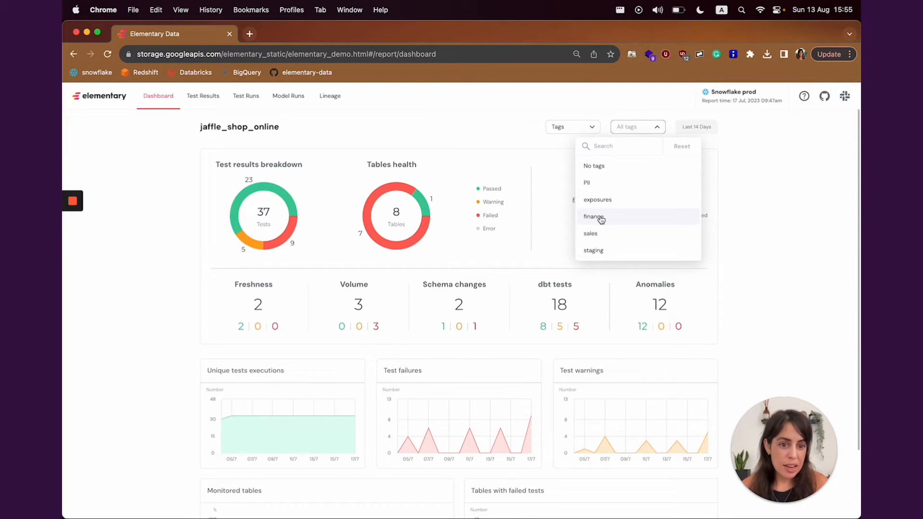
left_click(594, 217)
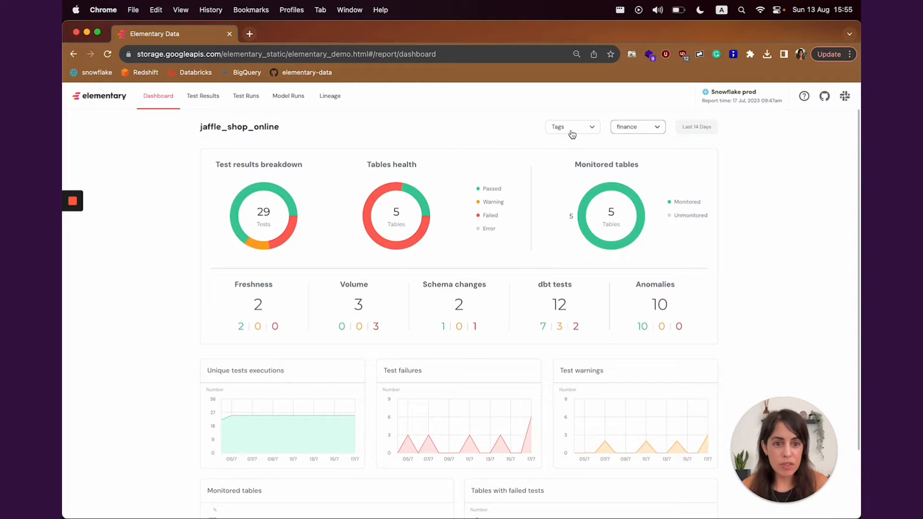
left_click(569, 126)
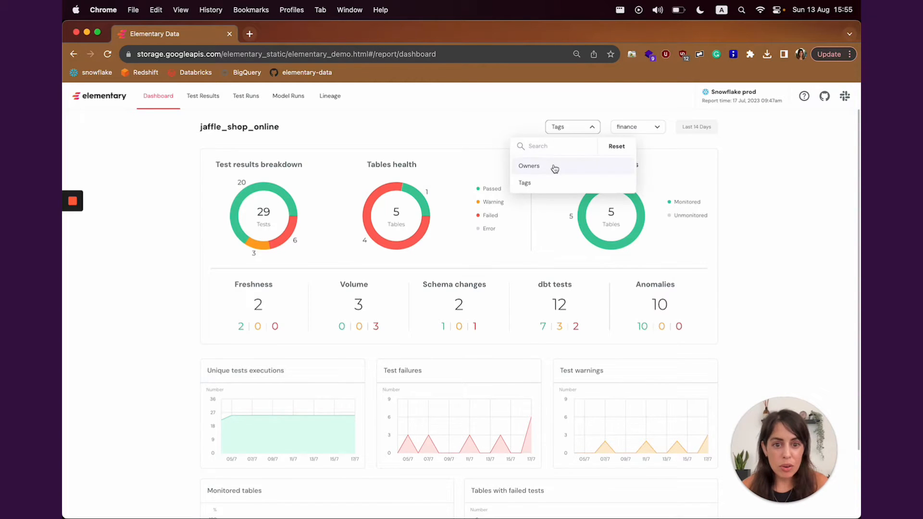
left_click(529, 165)
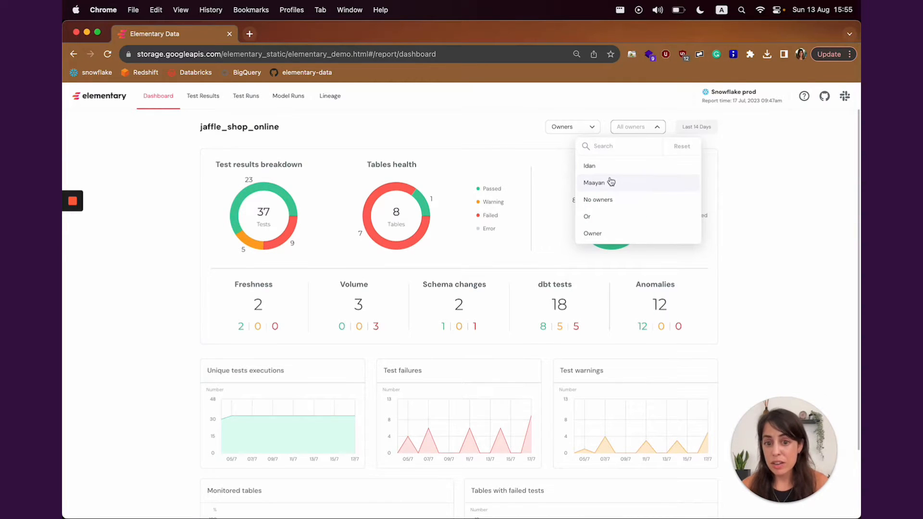
left_click(598, 182)
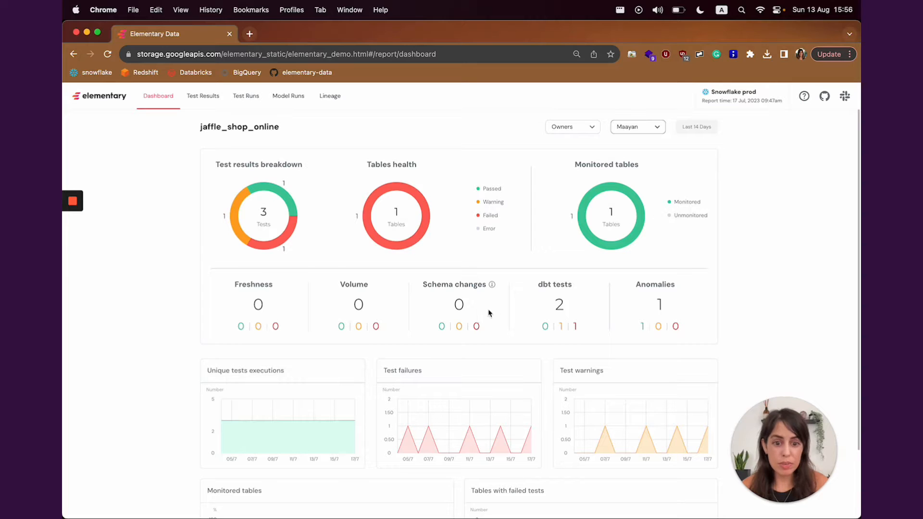
- Open Maayan's Test Results, expand the failed unique test, and copy its result query
left_click(203, 95)
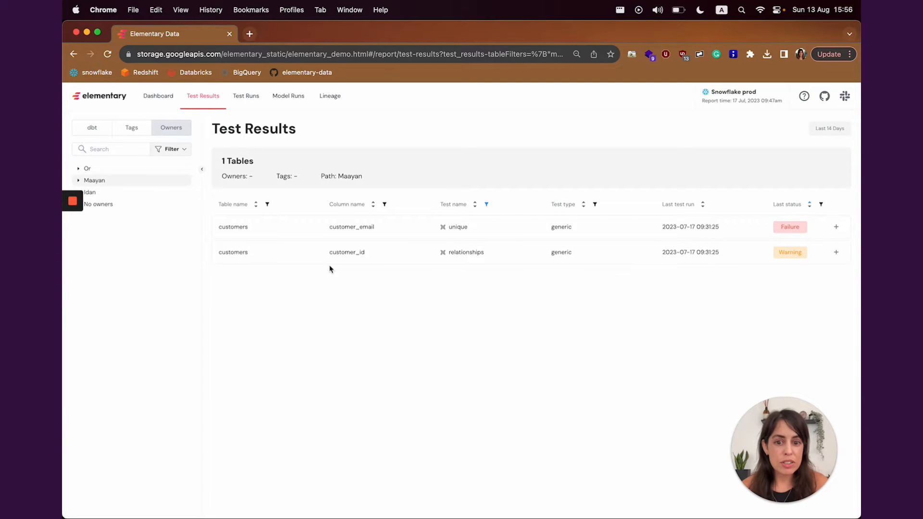
mouse_move(658, 301)
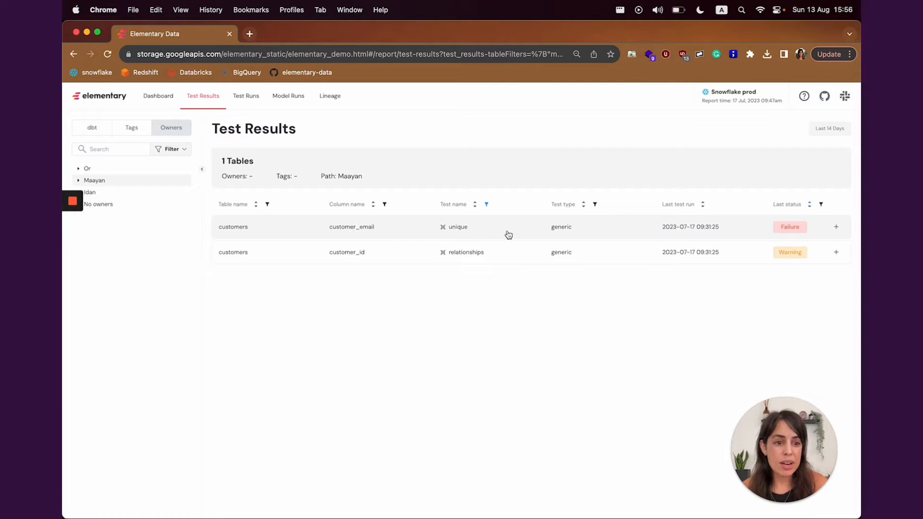
left_click(836, 226)
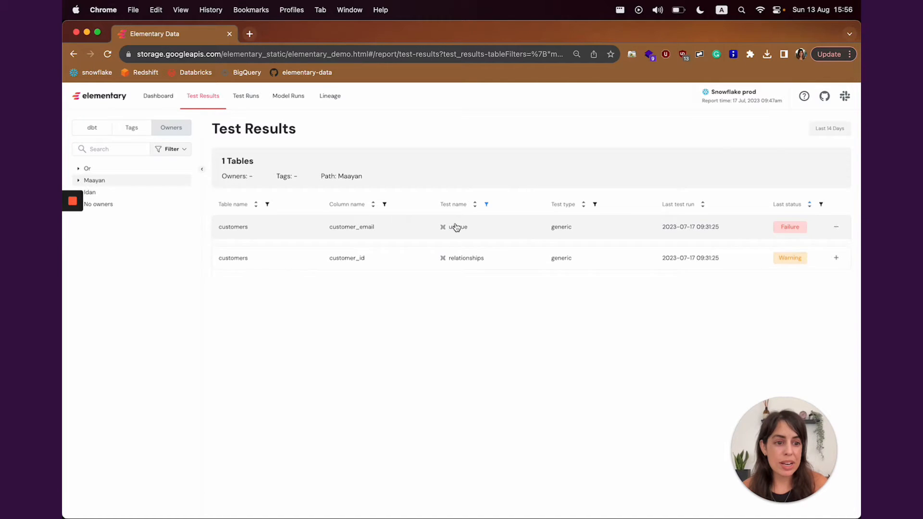
left_click(456, 226)
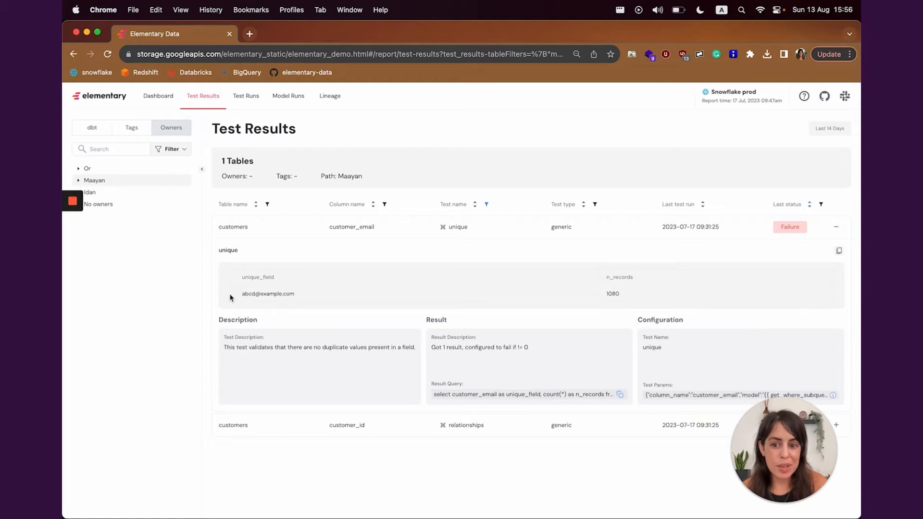
mouse_move(485, 360)
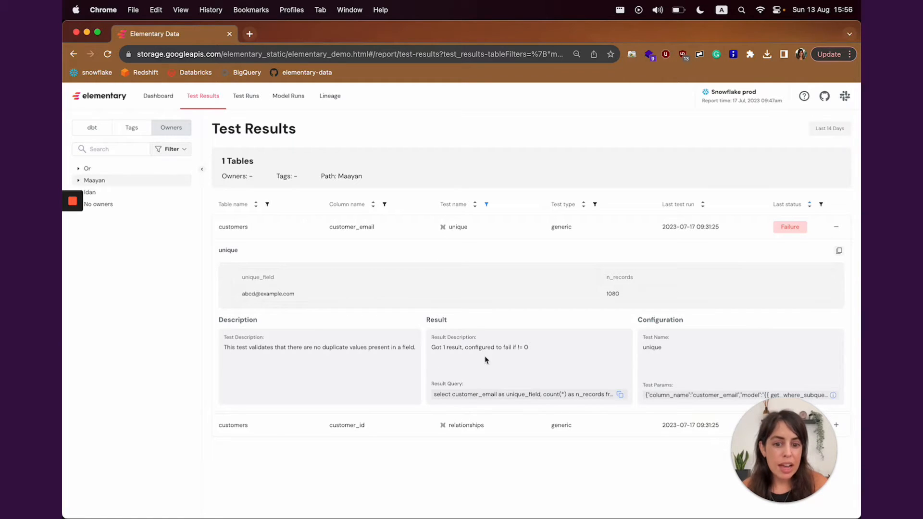
mouse_move(557, 405)
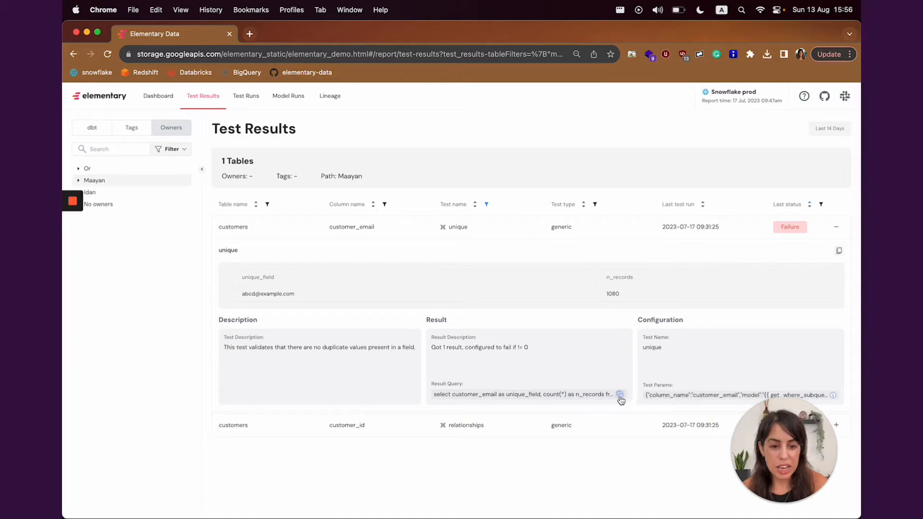
left_click(619, 394)
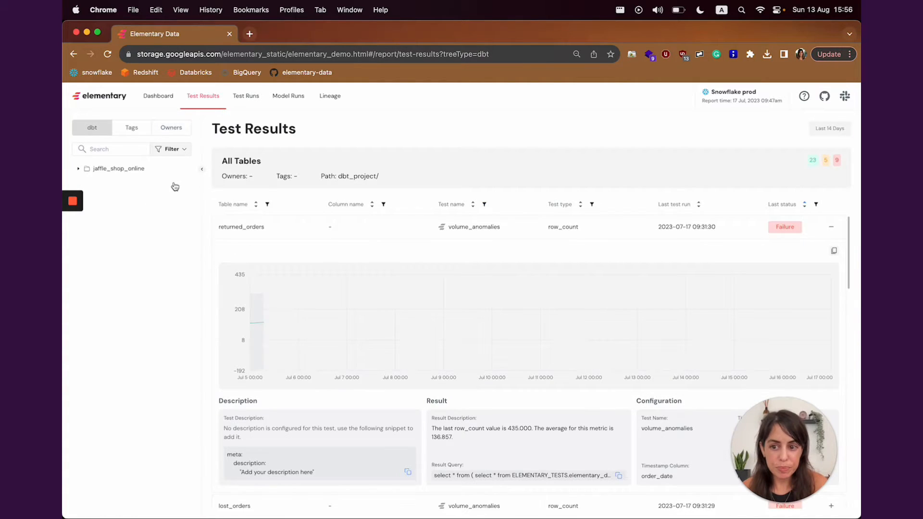
mouse_move(767, 322)
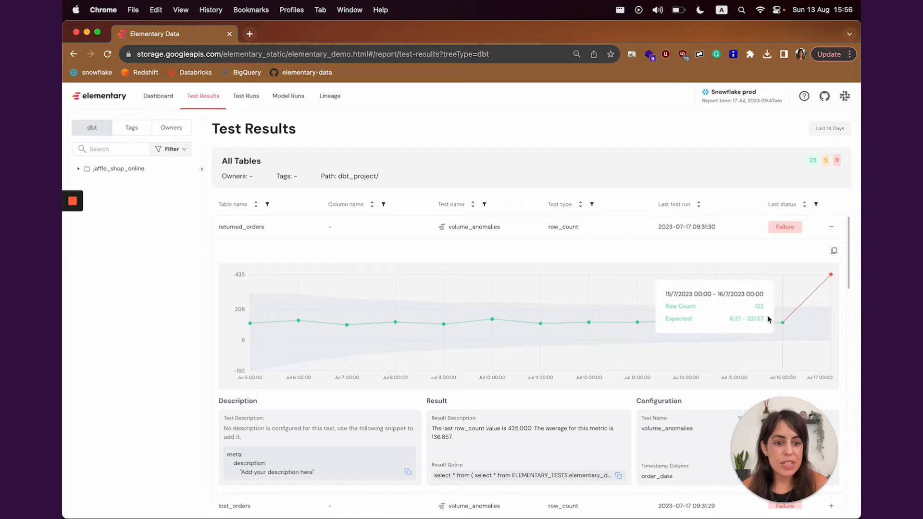
mouse_move(492, 266)
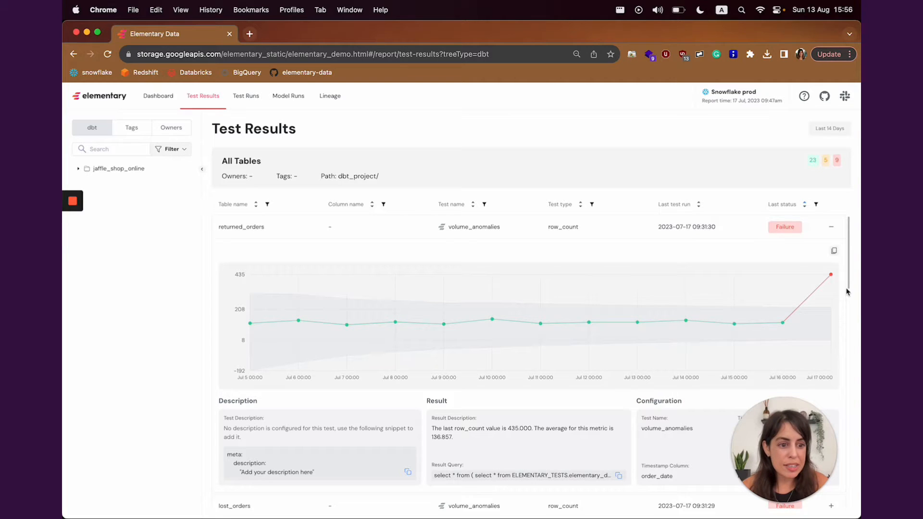
mouse_move(831, 274)
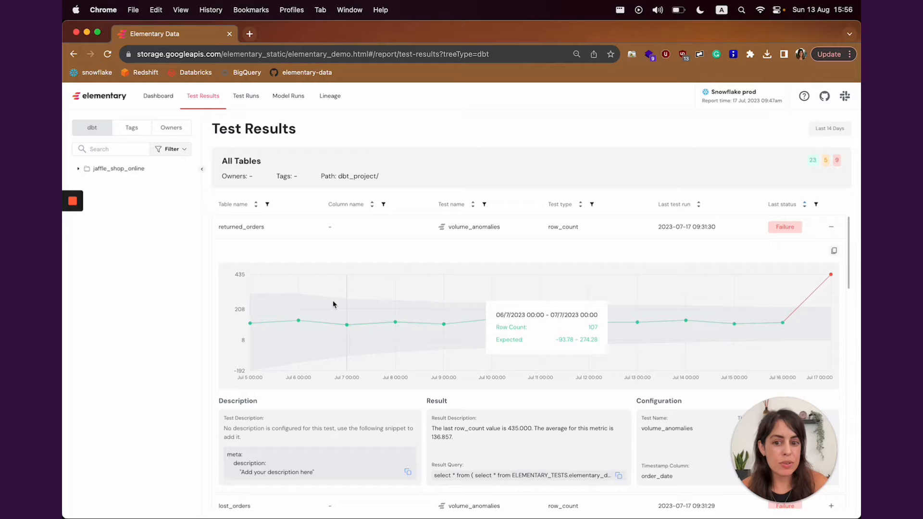
mouse_move(813, 314)
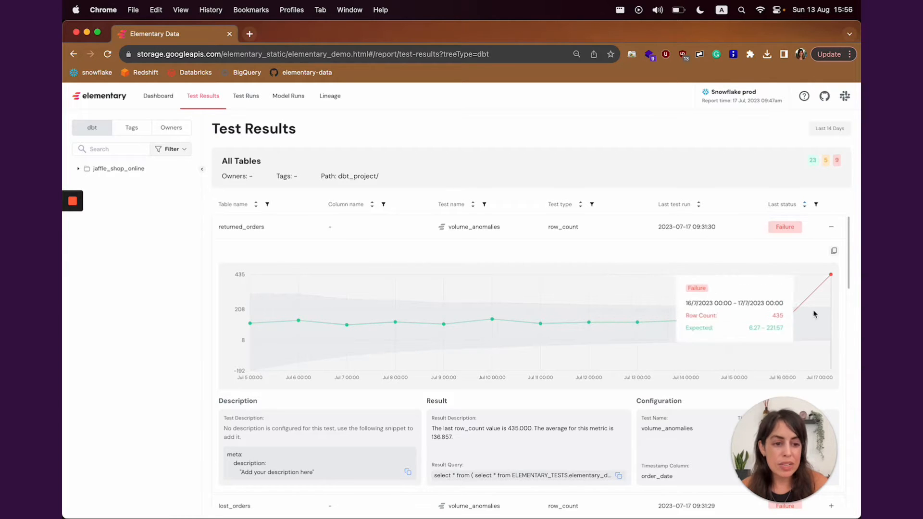
mouse_move(822, 244)
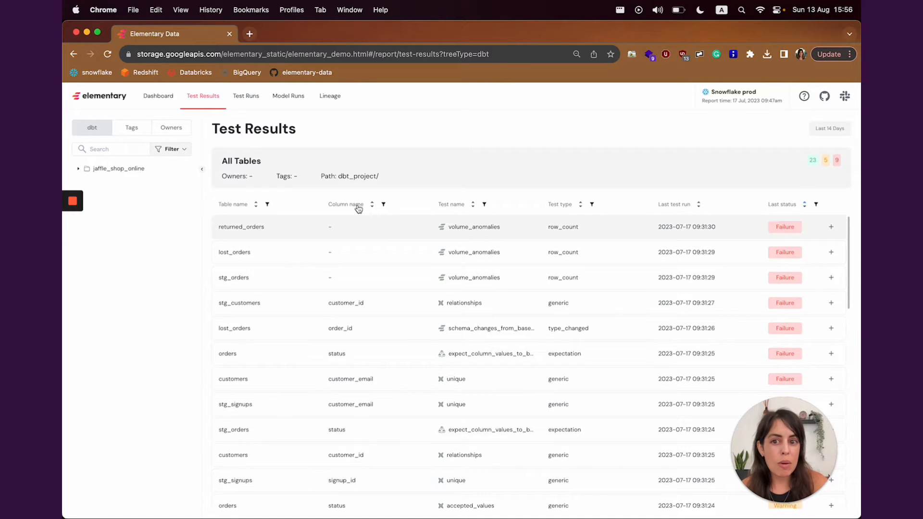
- Open the Lineage page showing the dbt model graph
left_click(330, 95)
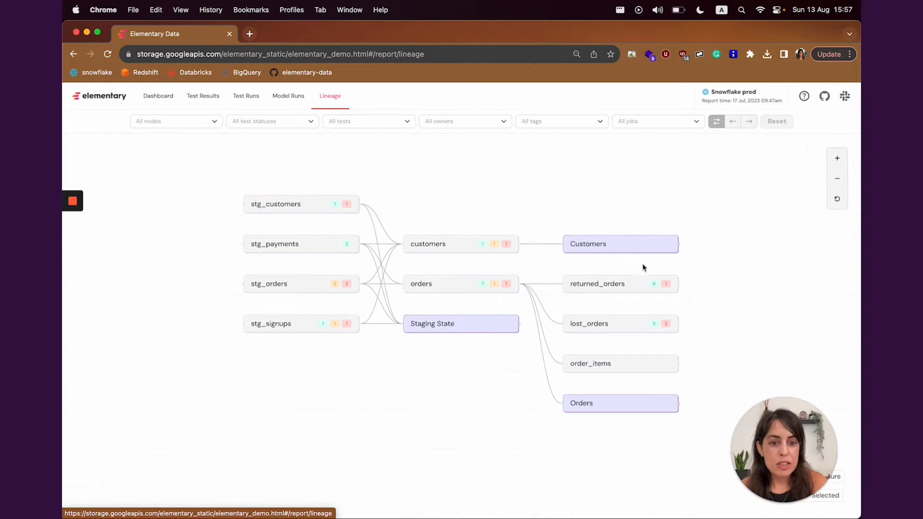
- Select the Customers exposure and filter nodes to JaffleShop/Customers via a 'custom' search
left_click(620, 244)
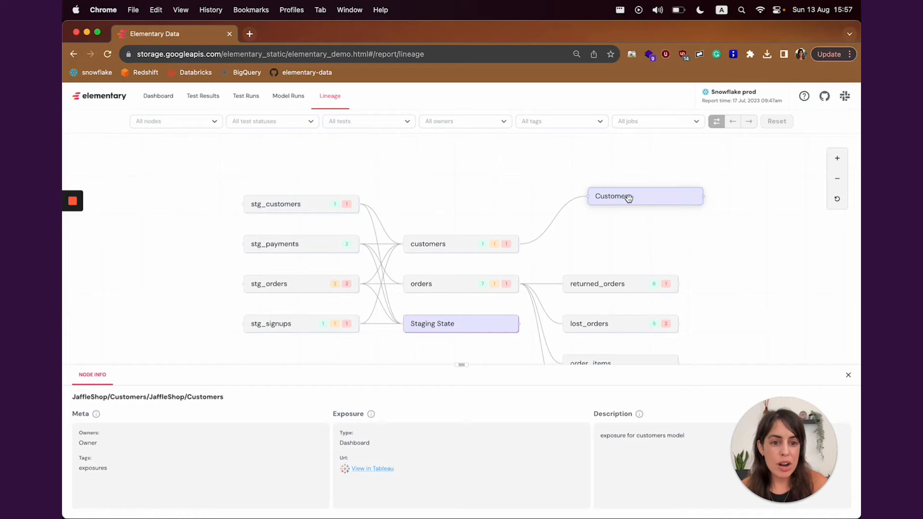
mouse_move(650, 248)
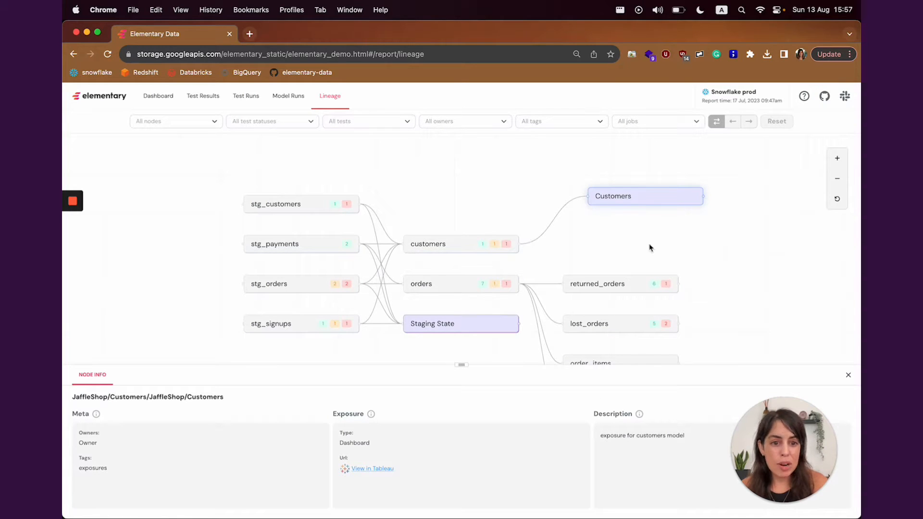
left_click(176, 121)
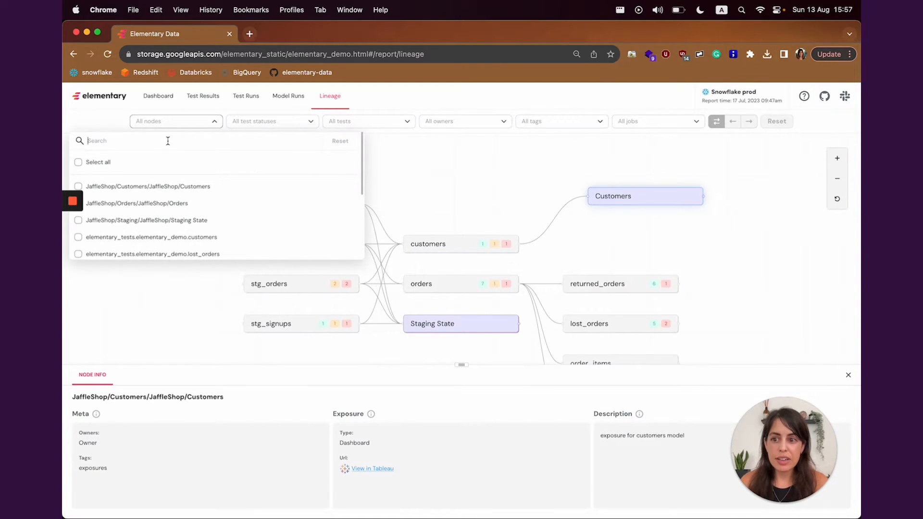
type("custom")
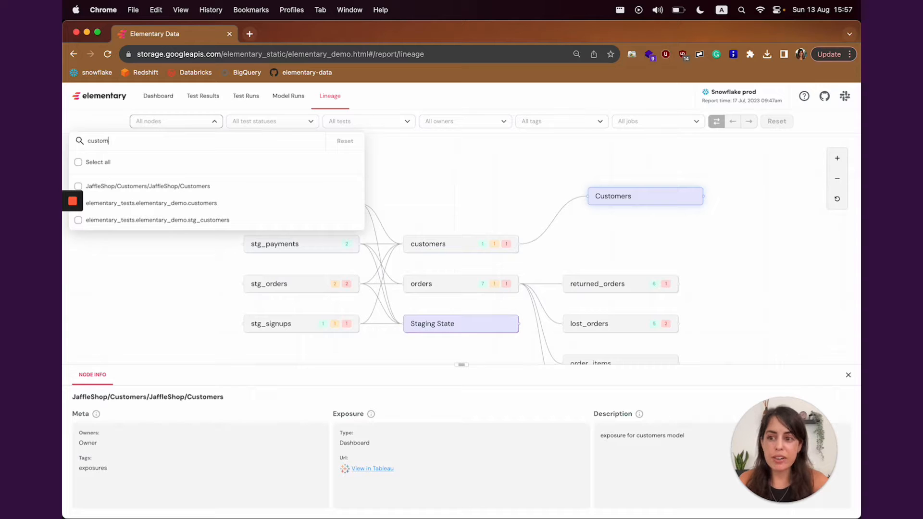
left_click(78, 186)
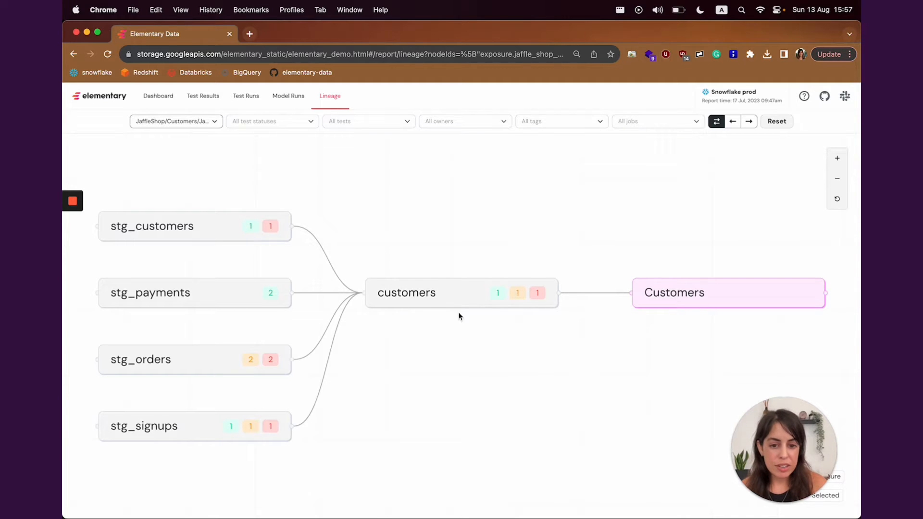
- Show the customers model's tests and filter the graph to the unique test only
left_click(461, 292)
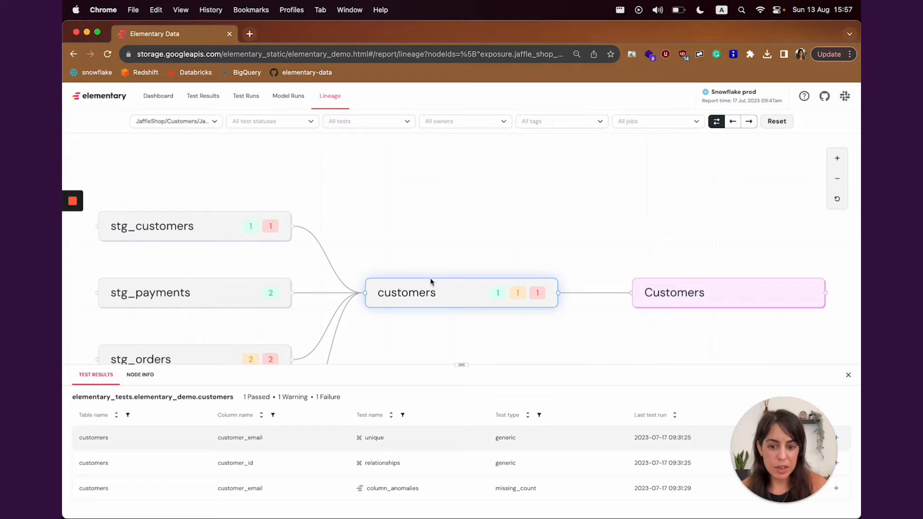
left_click(367, 121)
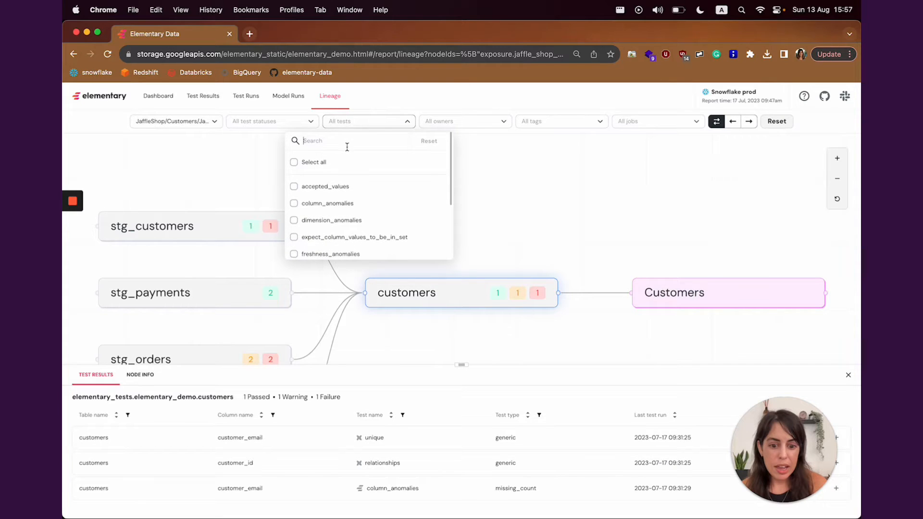
type("uniqe")
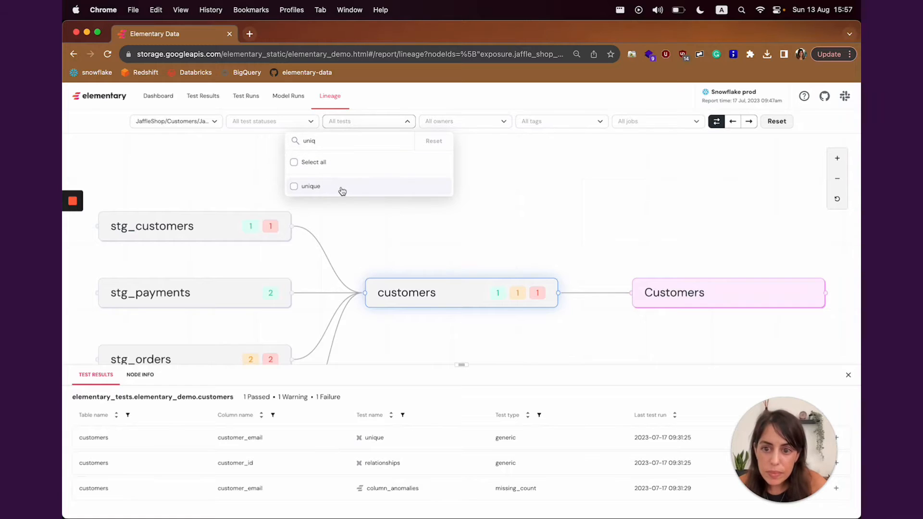
left_click(309, 186)
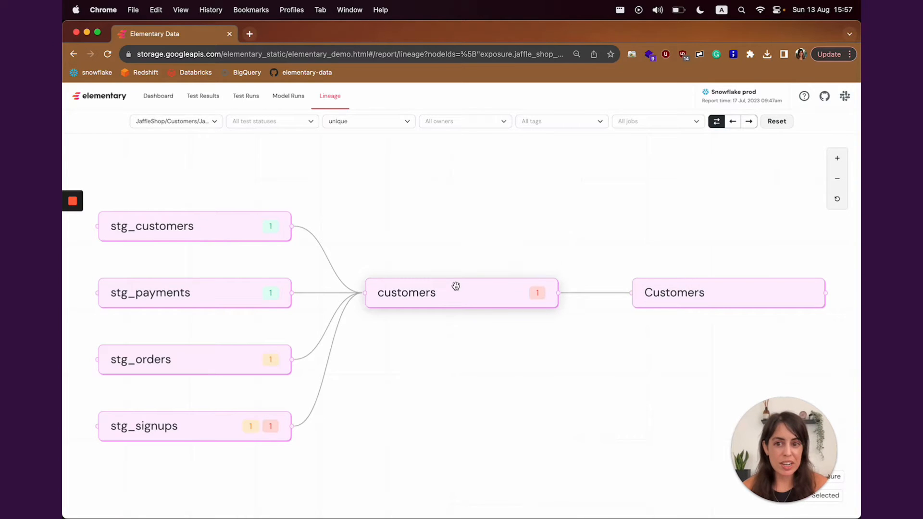
mouse_move(526, 323)
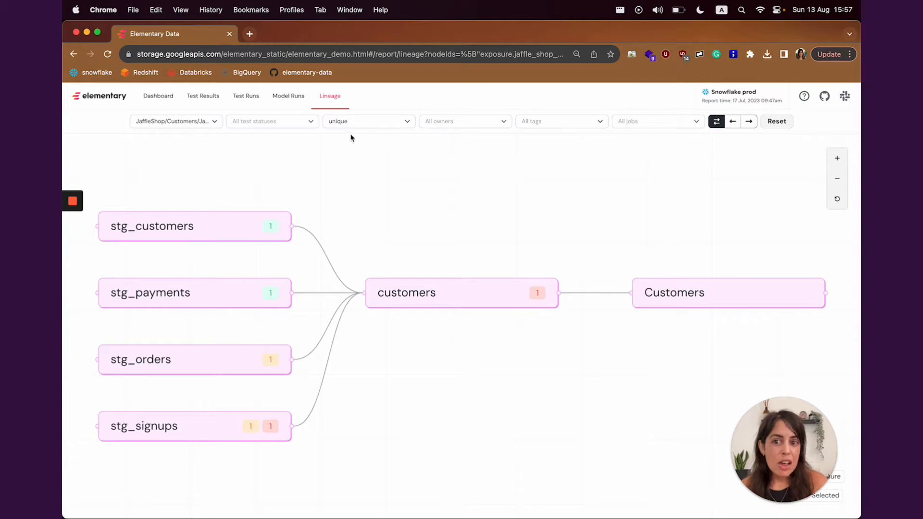
- Review the Model Runs execution chart, then move to the Test Runs history
left_click(287, 95)
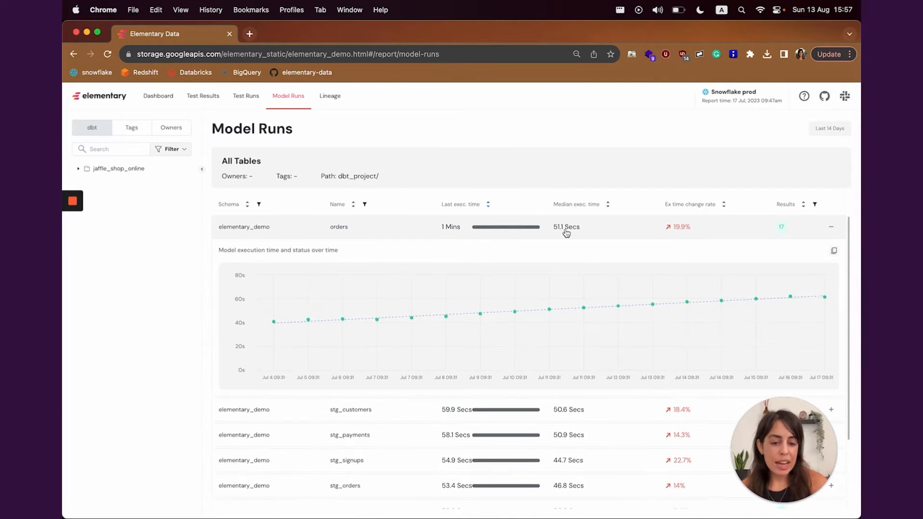
scroll("down", 3)
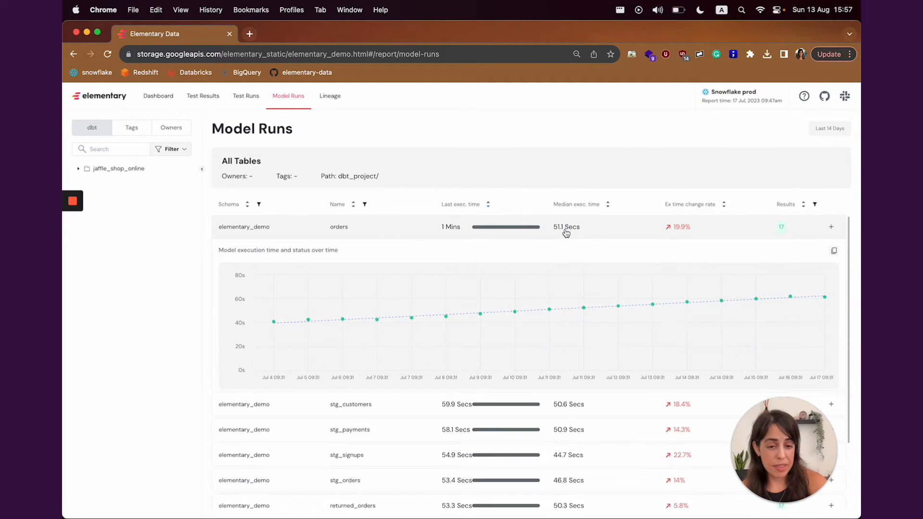
left_click(246, 96)
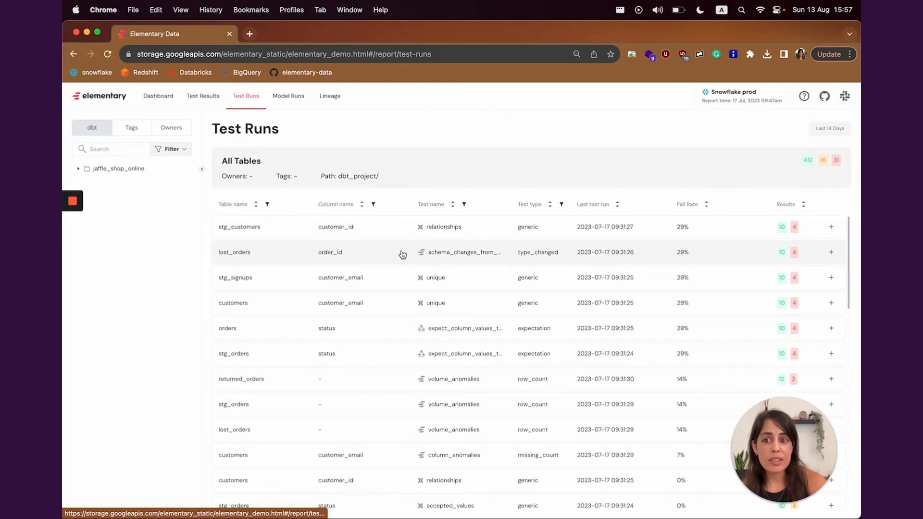
mouse_move(702, 237)
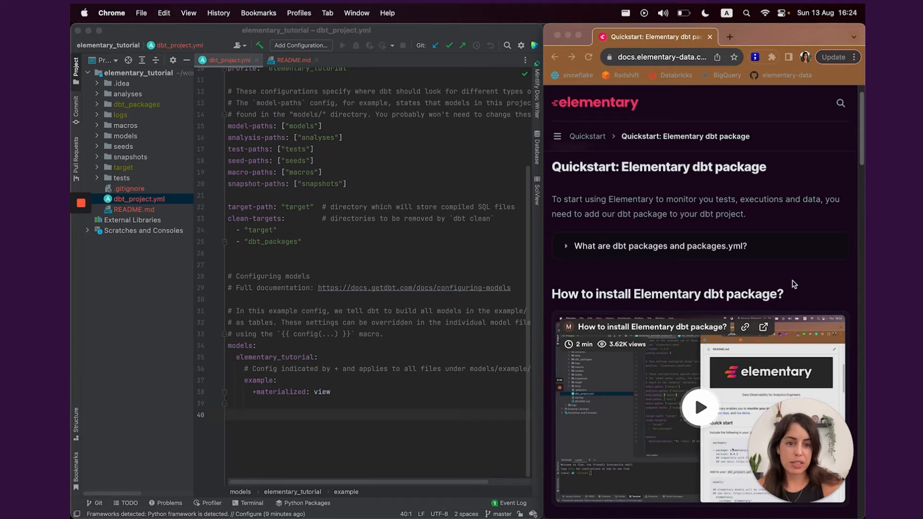
- Scroll to Install dbt package and copy the dbt 1.3.0+ packages.yml snippet
scroll("down", 3)
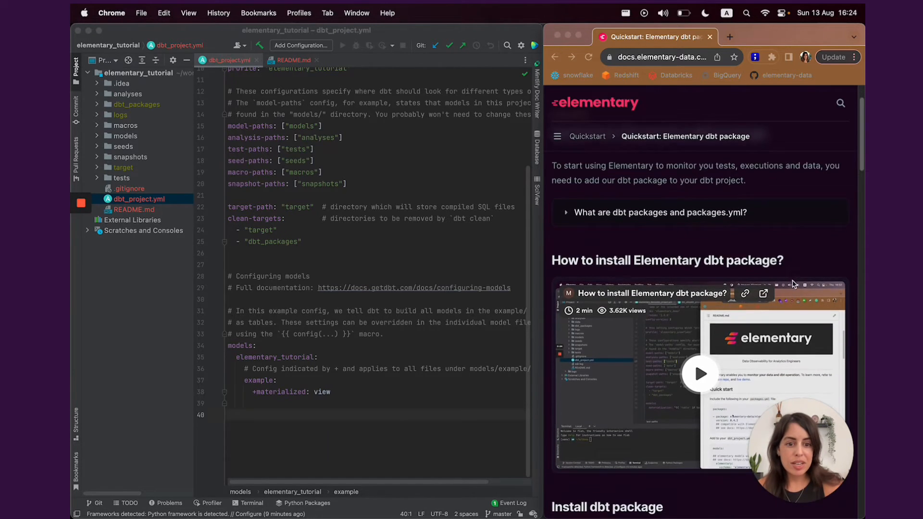
scroll("down", 3)
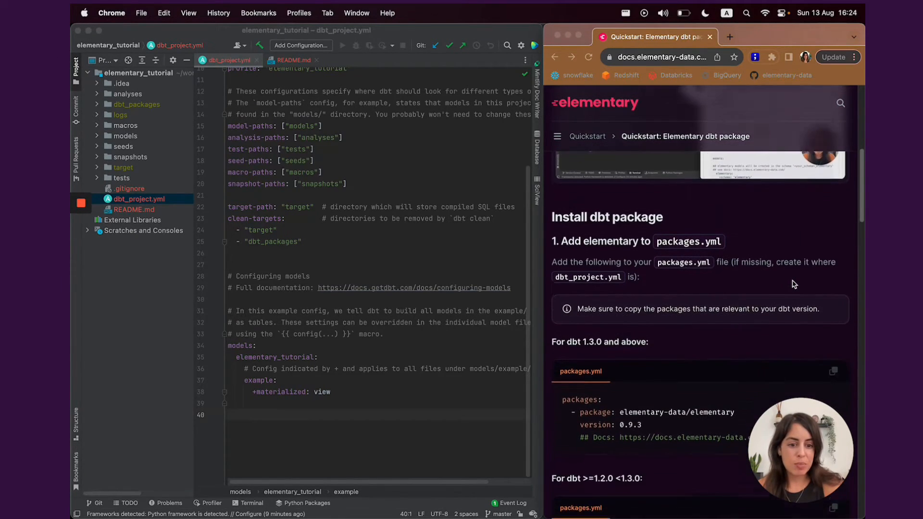
scroll("down", 3)
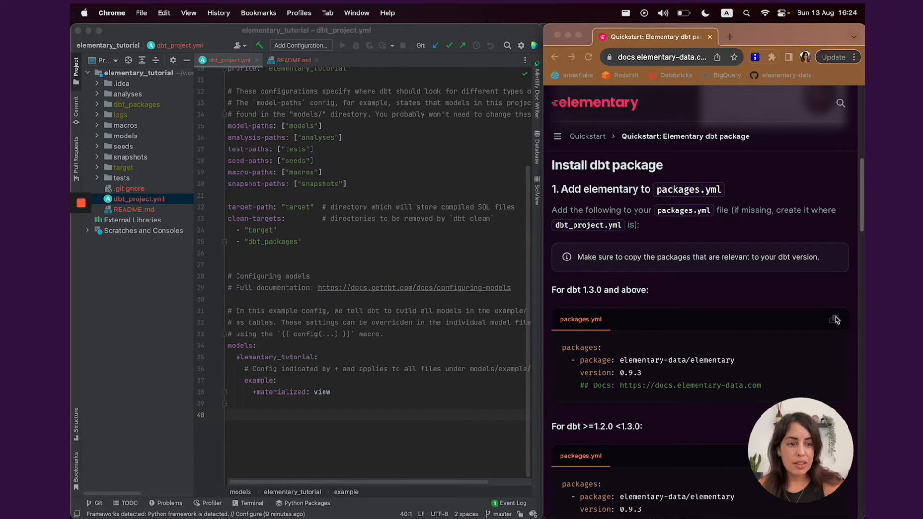
left_click(834, 320)
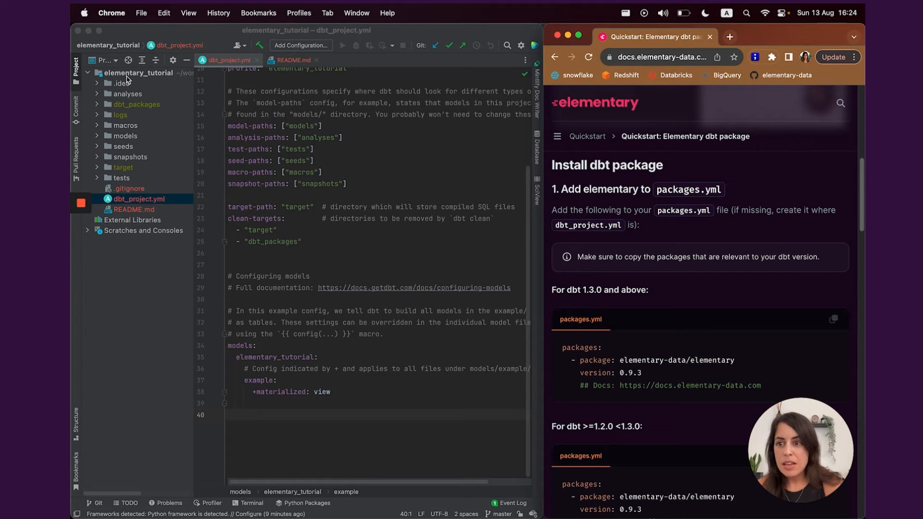
- Create a new packages.yml file in the project and add it to Git
right_click(138, 72)
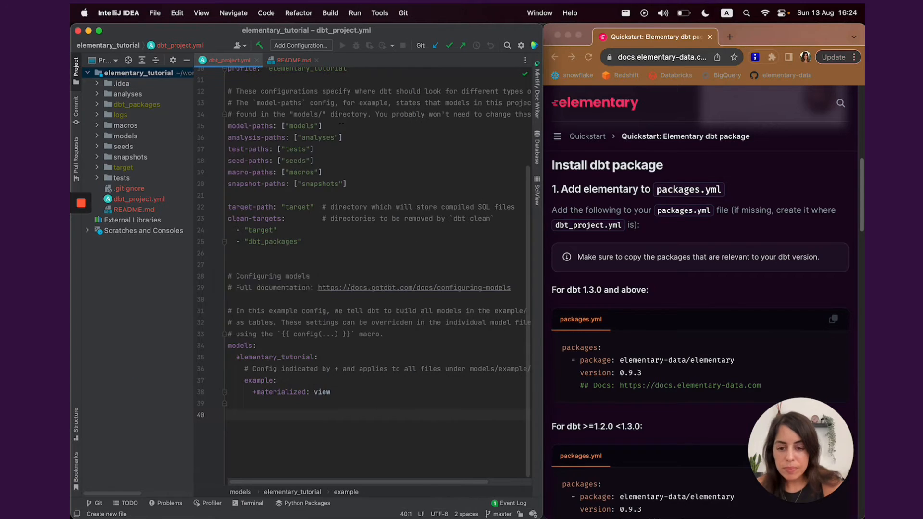
type("package")
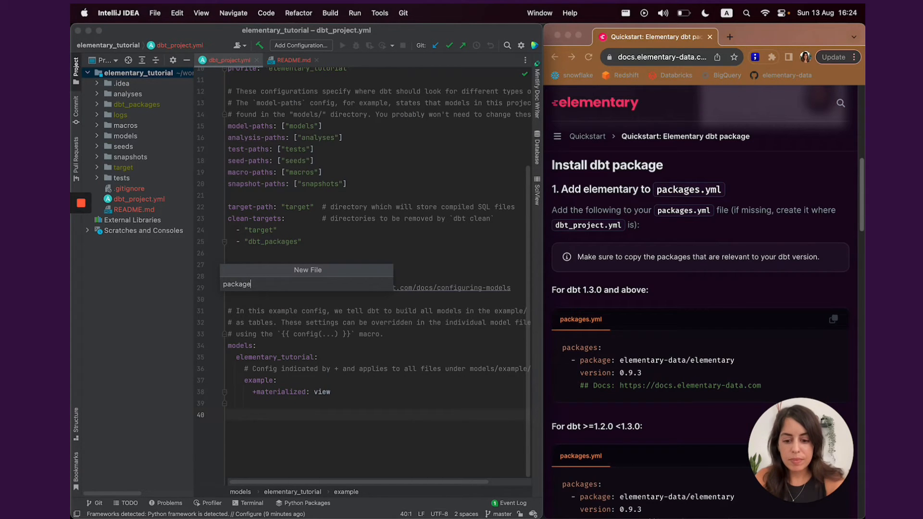
key("Enter")
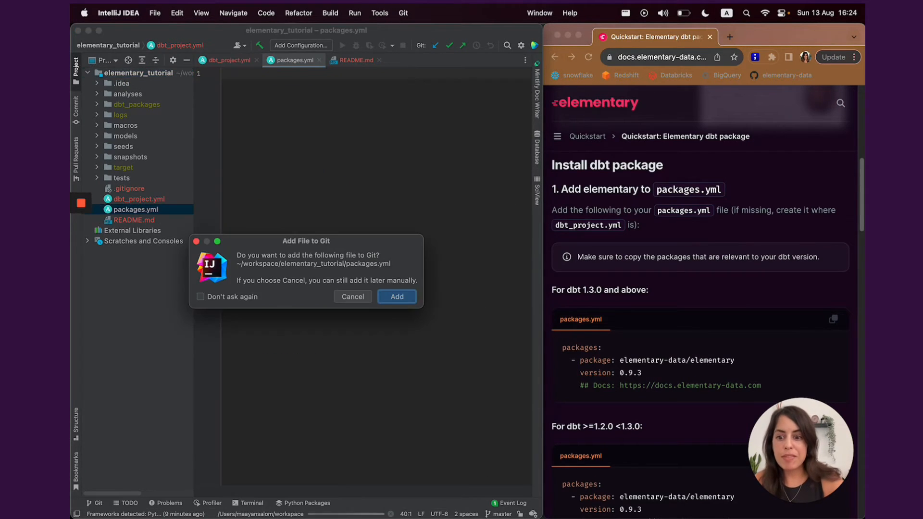
left_click(396, 296)
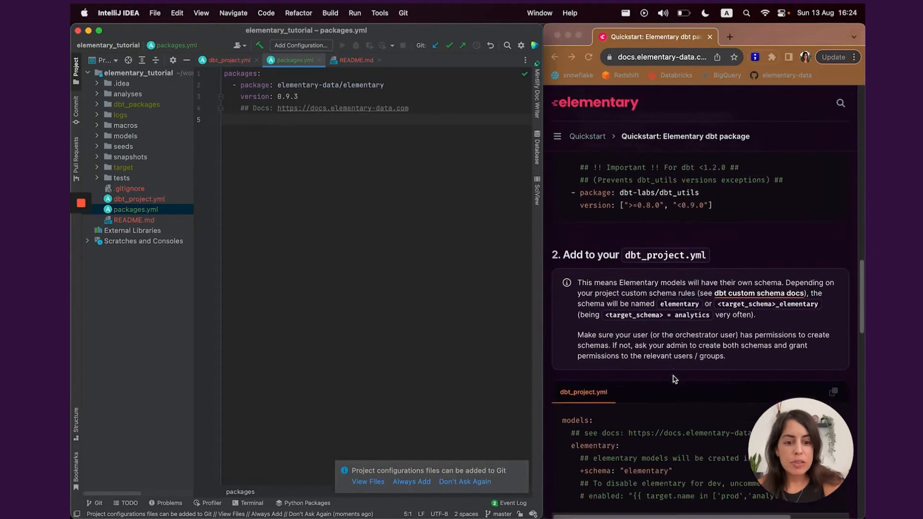
- Open dbt_project.yml and copy the elementary models block from the quickstart docs
scroll("down", 3)
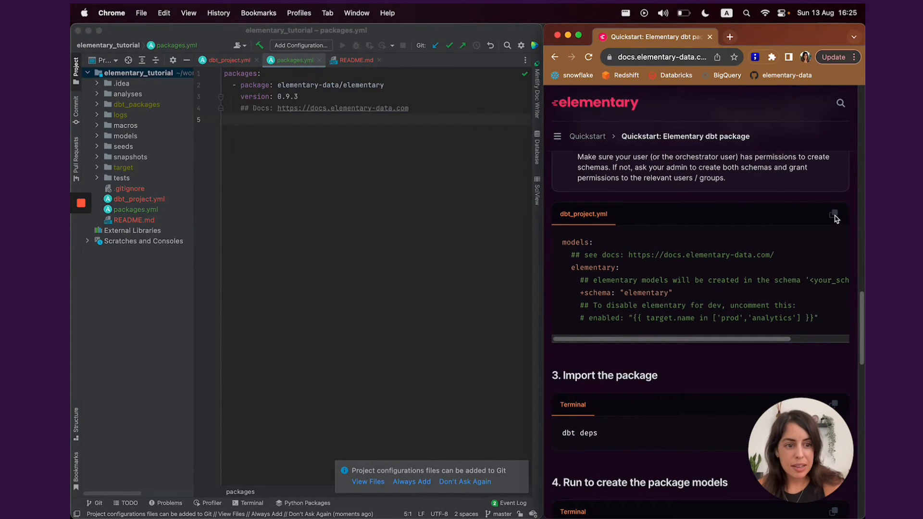
left_click(140, 198)
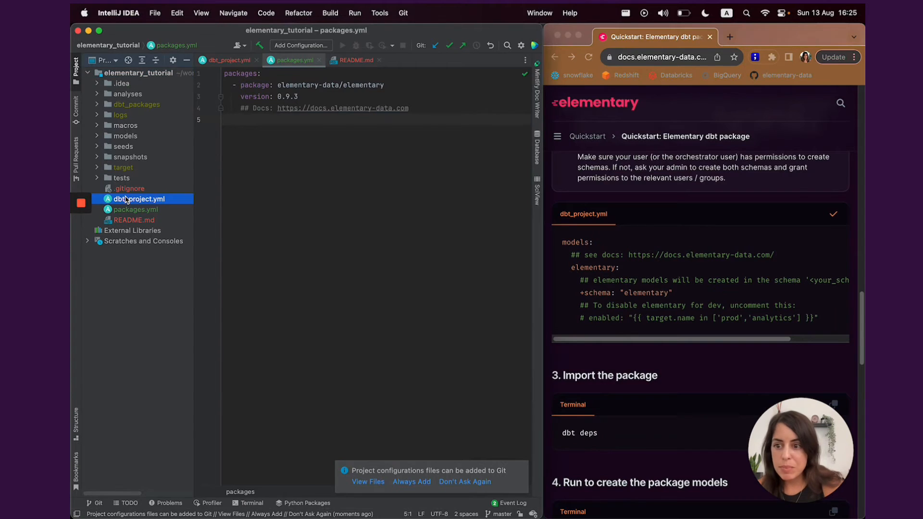
left_click(140, 199)
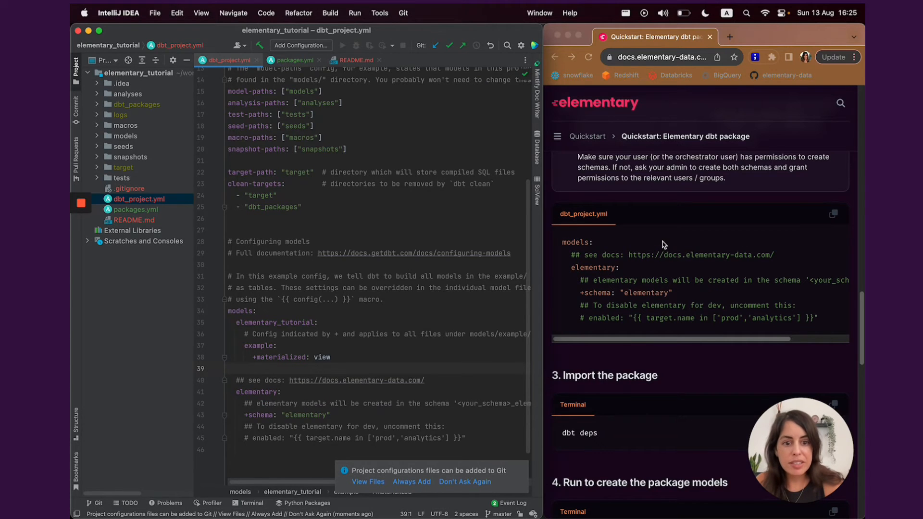
left_click(647, 236)
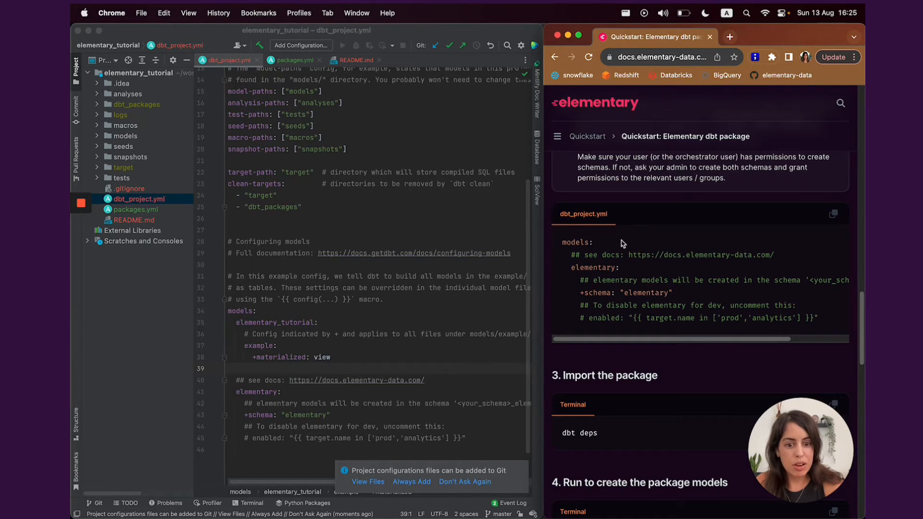
scroll("down", 3)
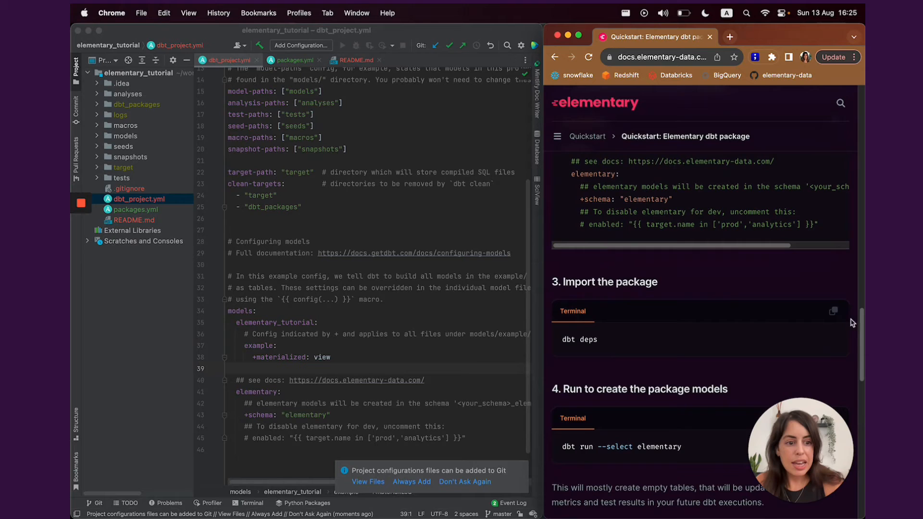
left_click(832, 311)
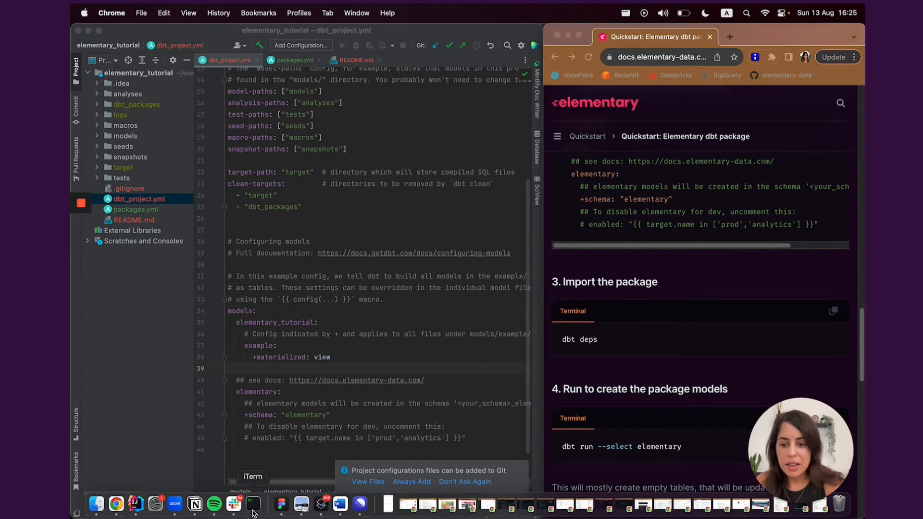
- Run dbt deps in iTerm and check dbt_packages for the installed elementary package
left_click(252, 504)
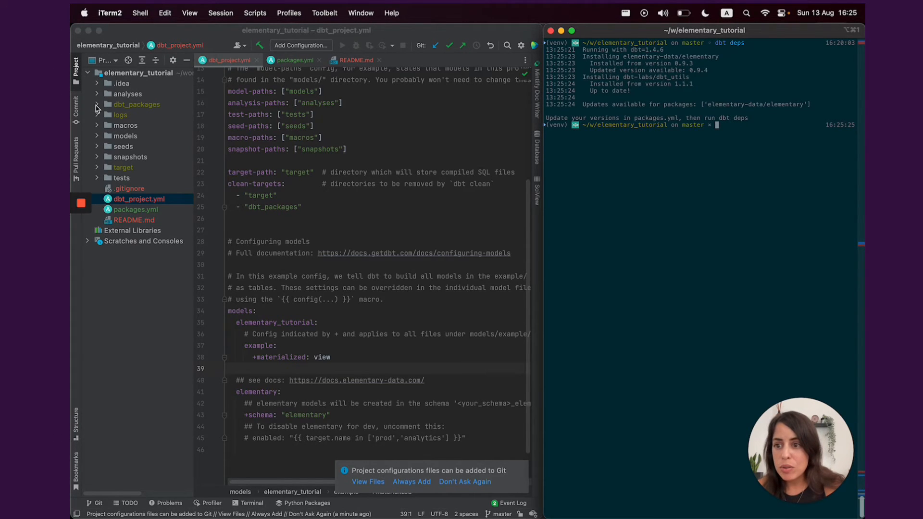
left_click(97, 105)
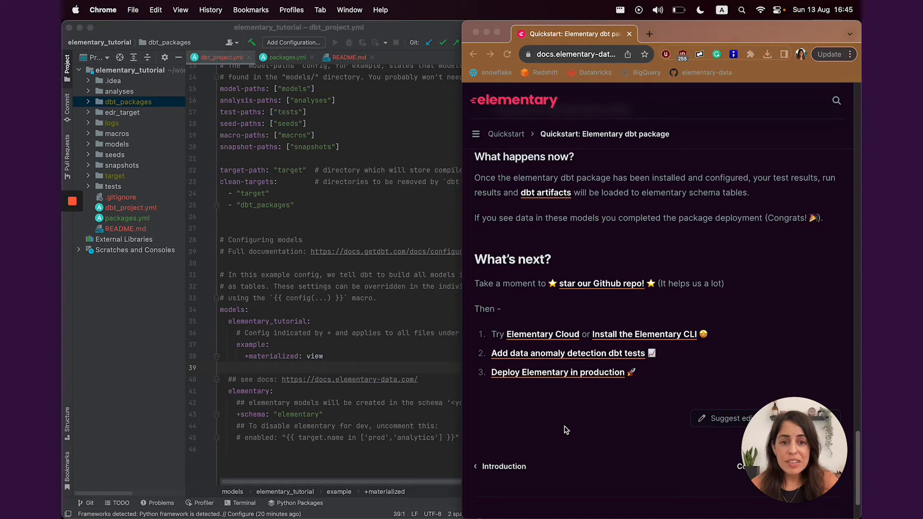
mouse_move(559, 433)
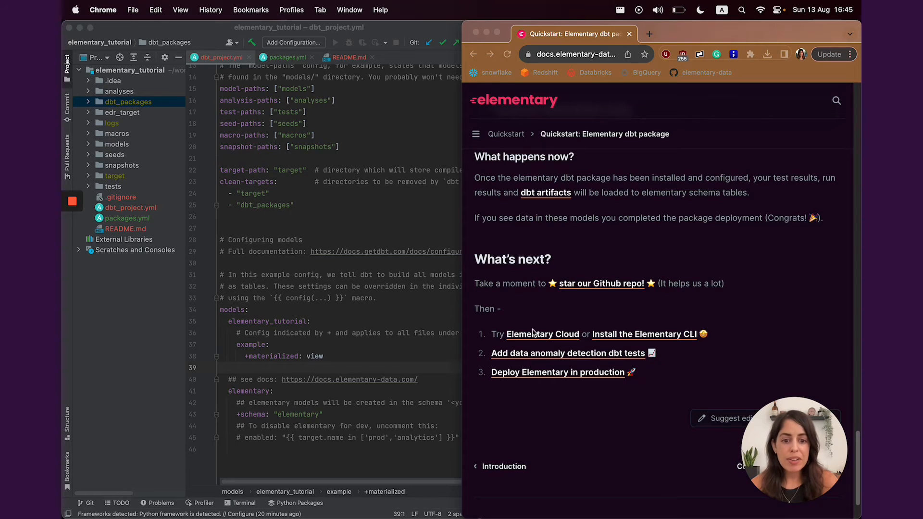
mouse_move(588, 341)
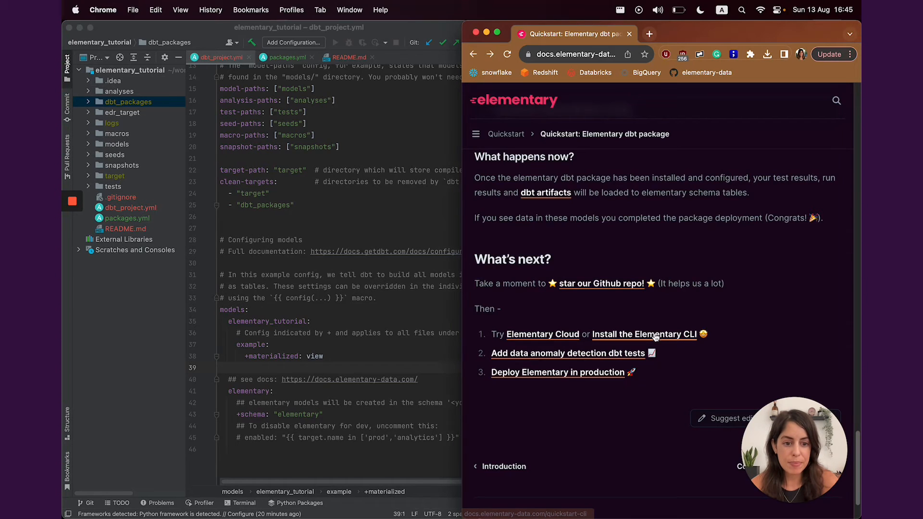
- Open the Elementary CLI quickstart and scroll to Configuring the Elementary Profile
left_click(642, 333)
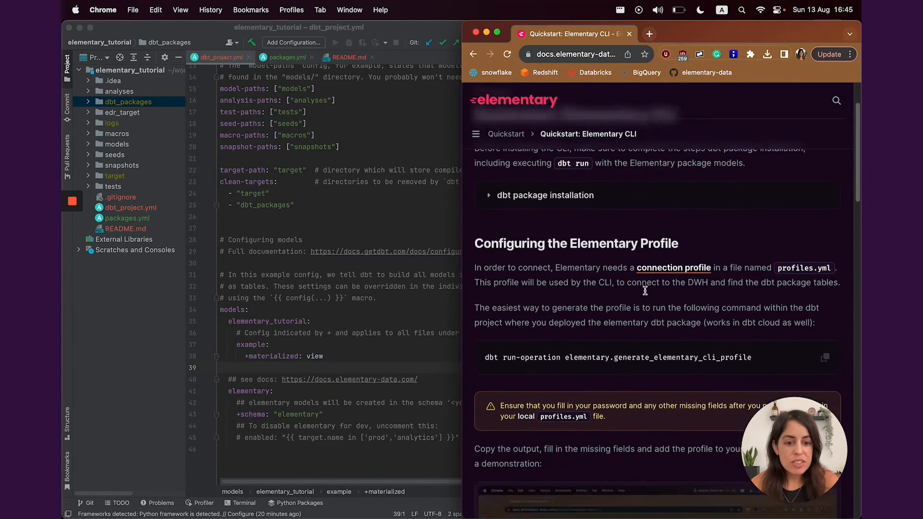
scroll("down", 3)
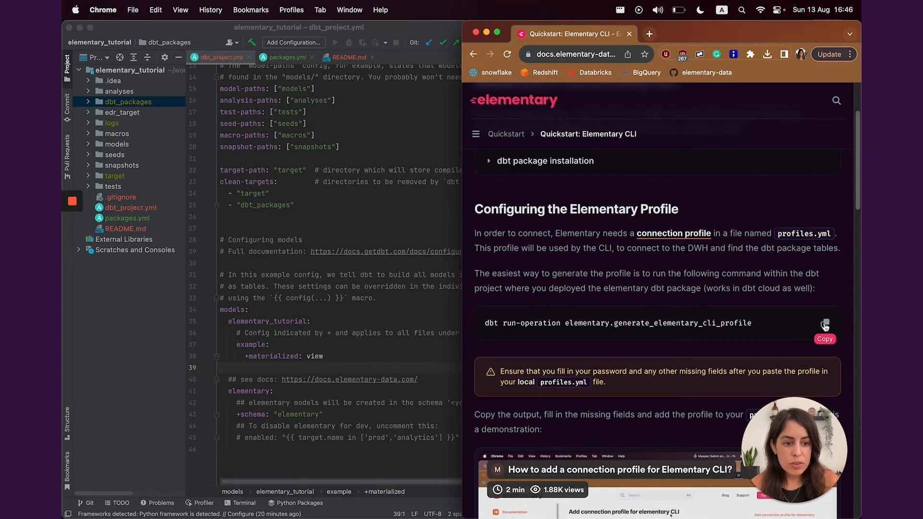
- Run generate_elementary_cli_profile in iTerm2 and copy the printed Snowflake elementary profile
left_click(824, 325)
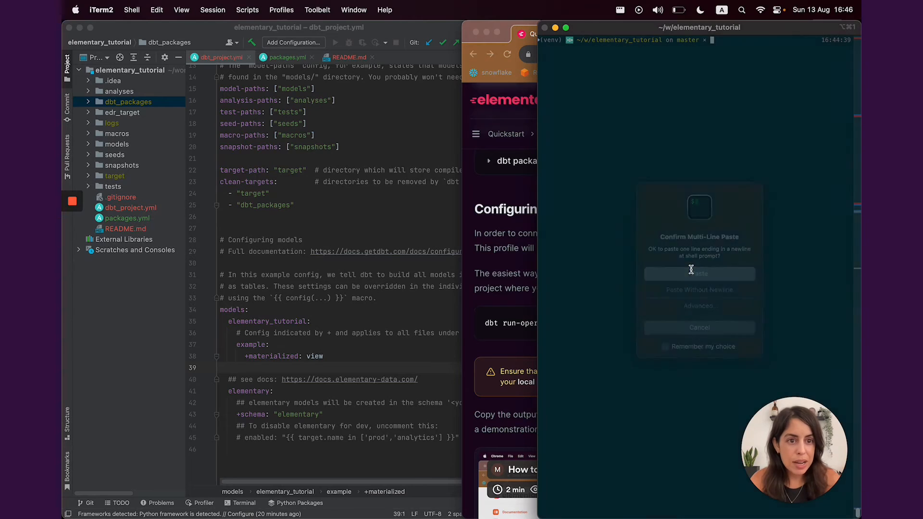
left_click(699, 273)
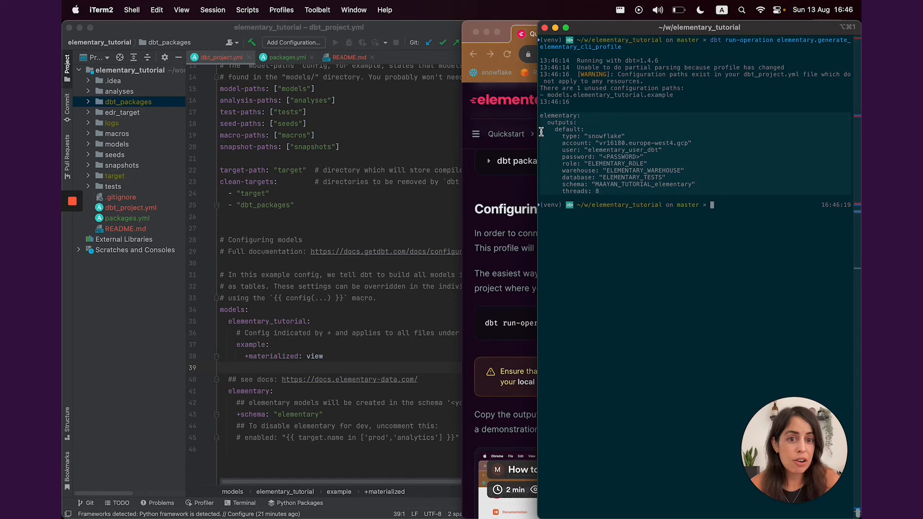
right_click(695, 141)
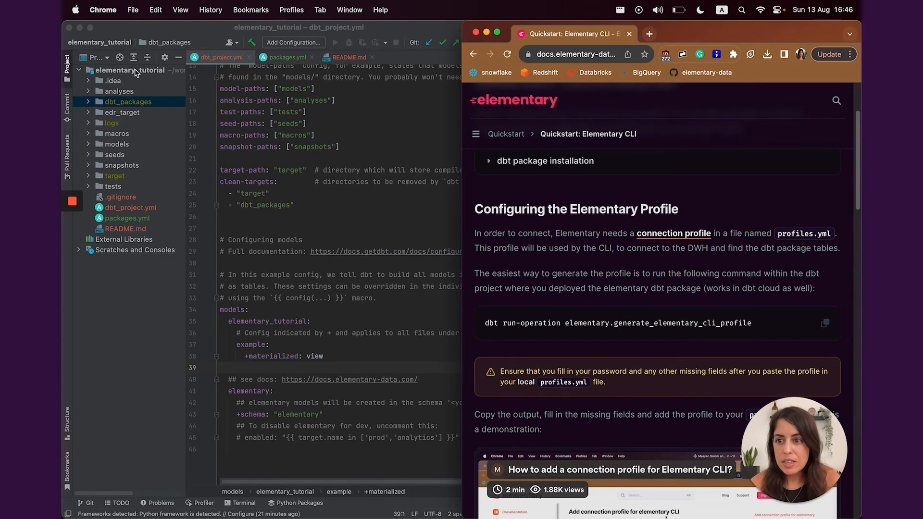
- Add profiles.yml to the project root containing the copied elementary Snowflake profile
right_click(112, 71)
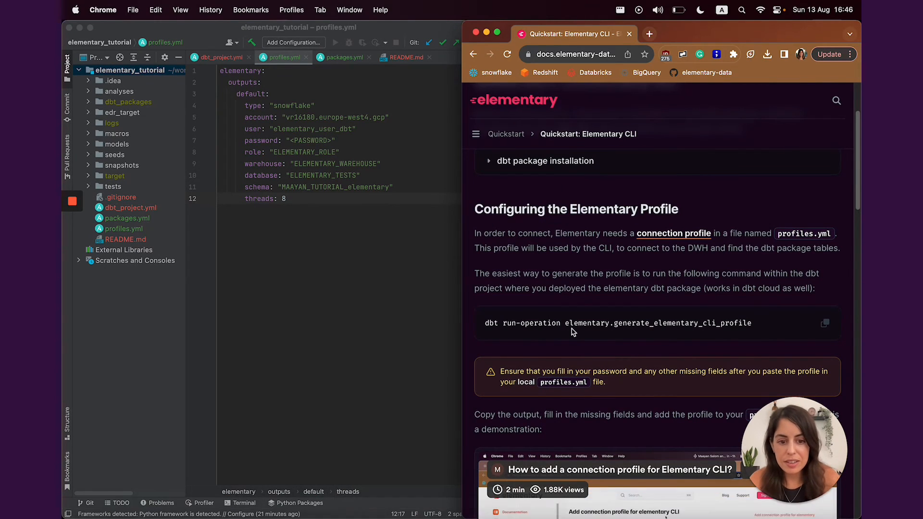
scroll("down", 3)
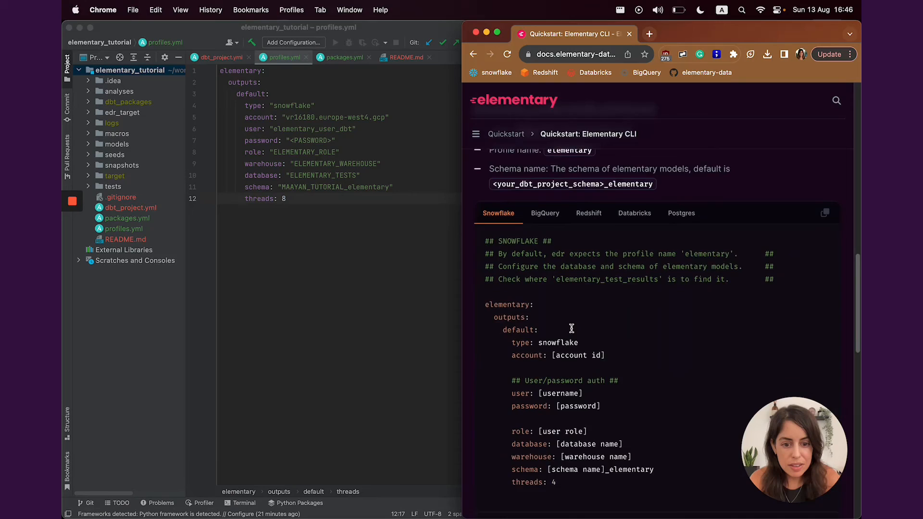
scroll("down", 3)
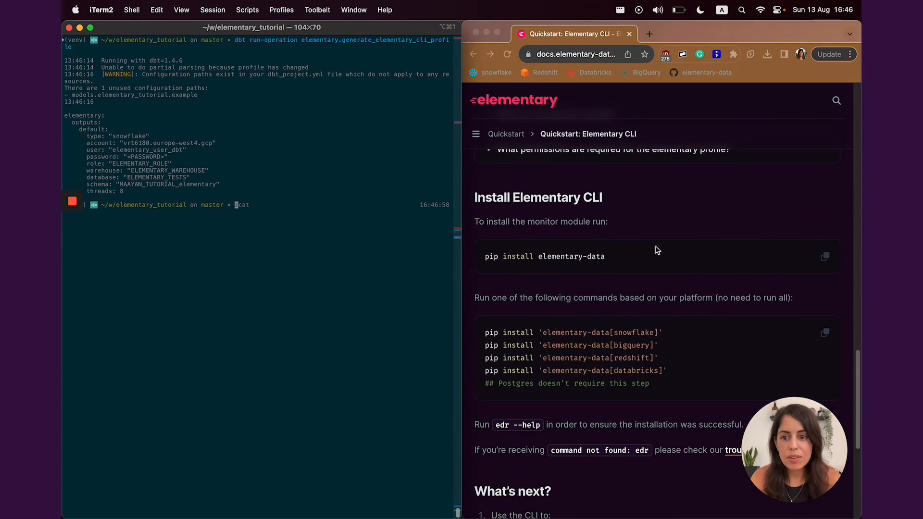
- Install elementary-data with the [snowflake] extra via pip, then run edr report
type("pip uninstall elementary-data[snowflake]")
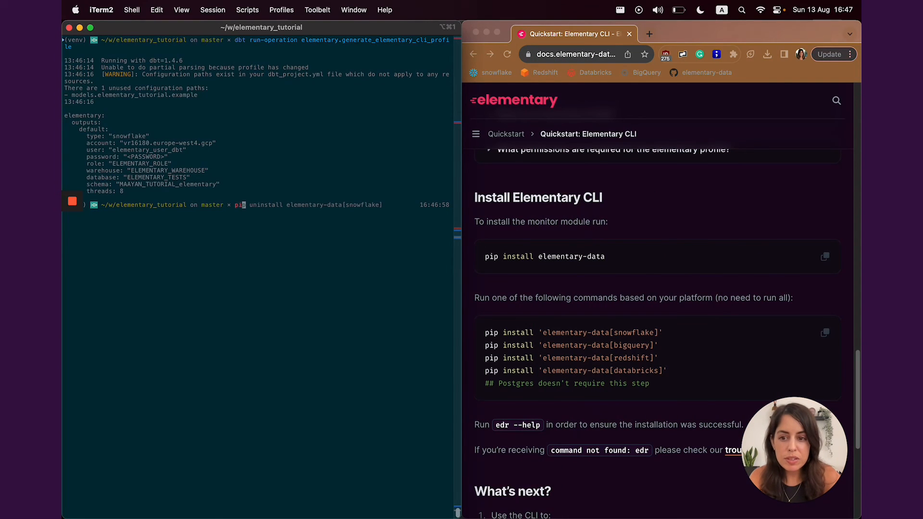
type("pip install elementary-data==0.8.0")
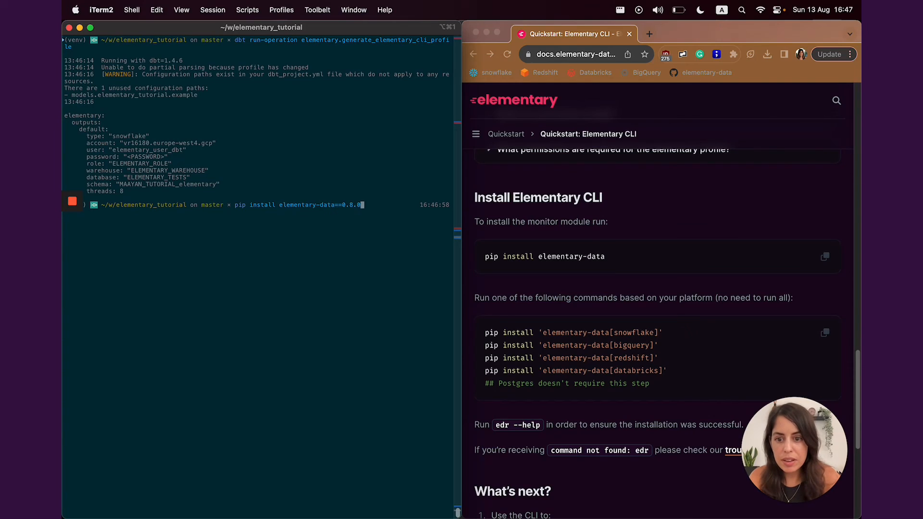
key("Backspace")
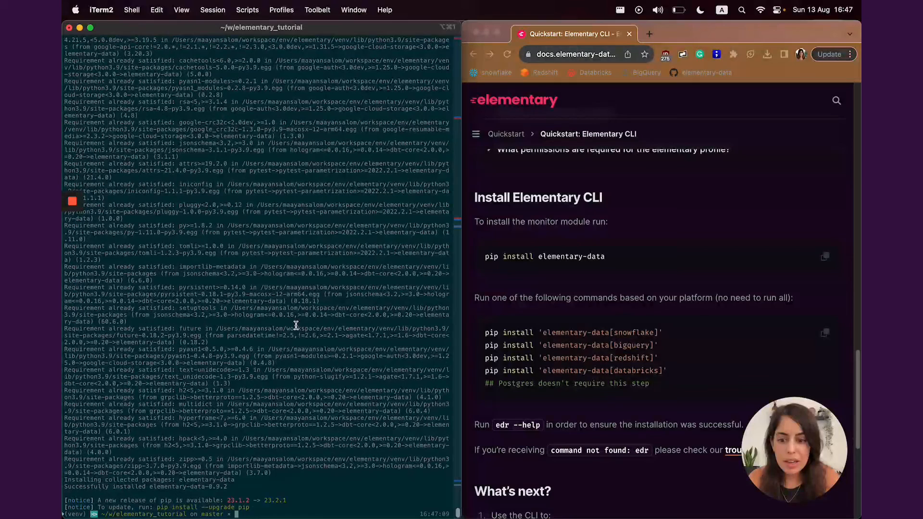
type("pip install elementary-data")
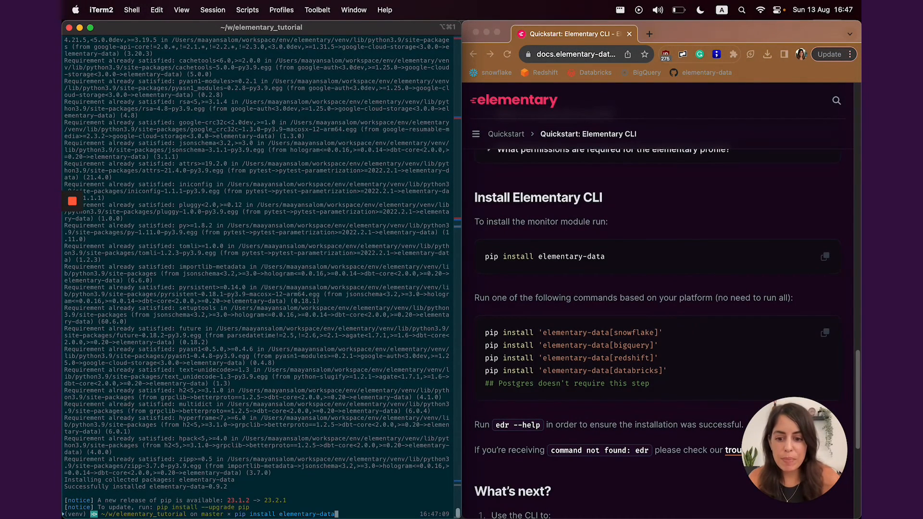
type("[snowf")
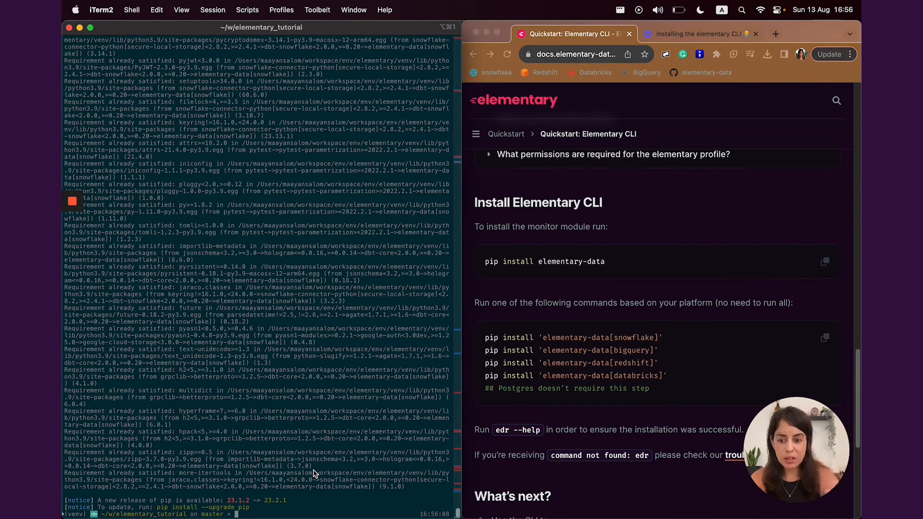
type("edr report")
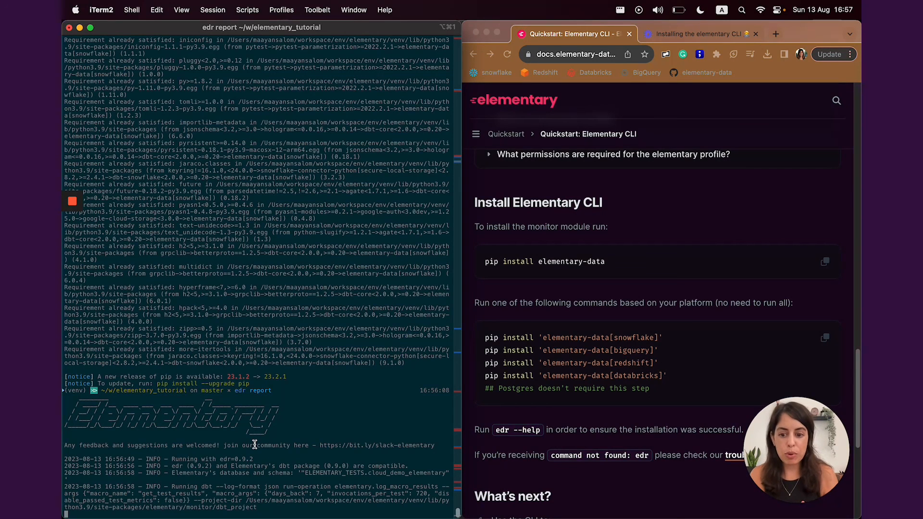
- Scroll through the edr report output as dbt run-operation macros collect warehouse data
scroll("down", 3)
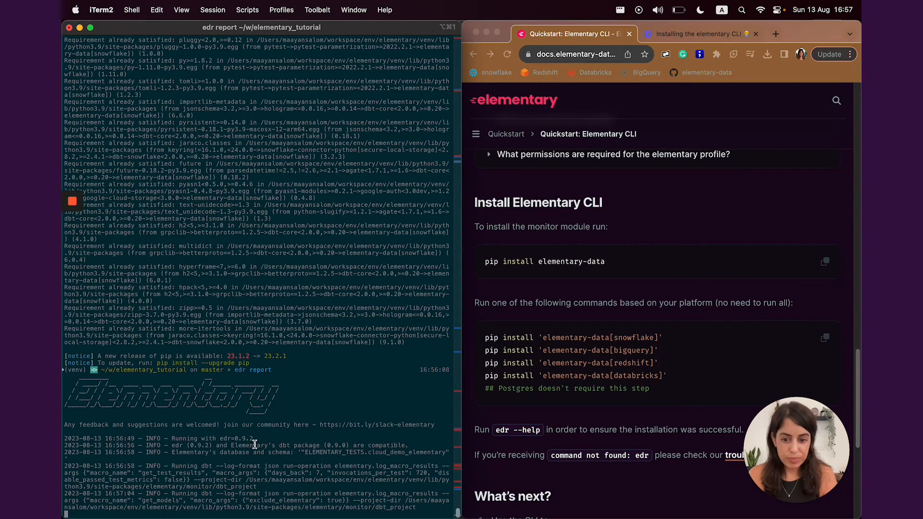
scroll("down", 3)
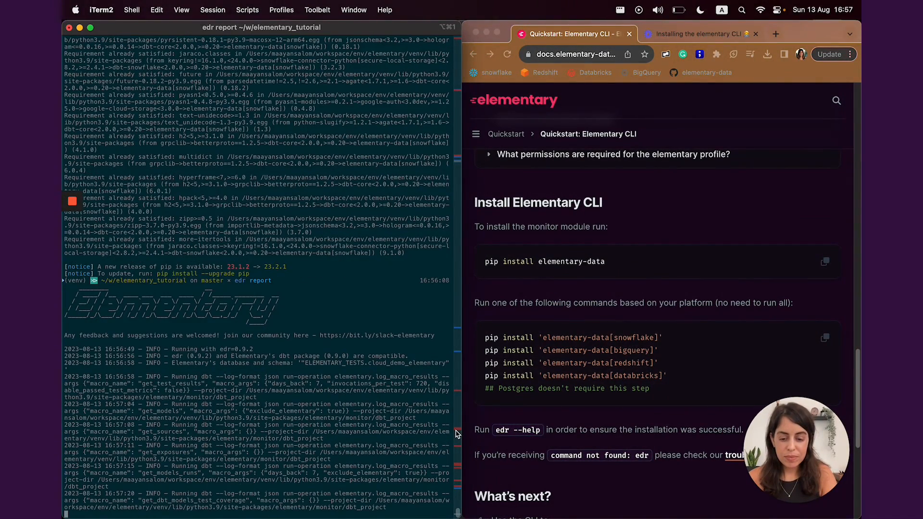
scroll("down", 3)
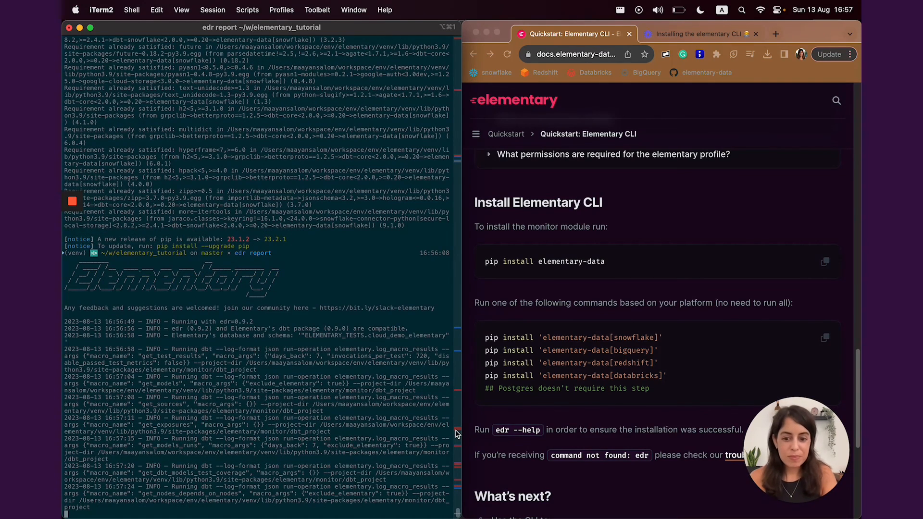
- View the finished jaffle_shop_online dashboard in Chrome: 33 tests across 8 tables
scroll("down", 3)
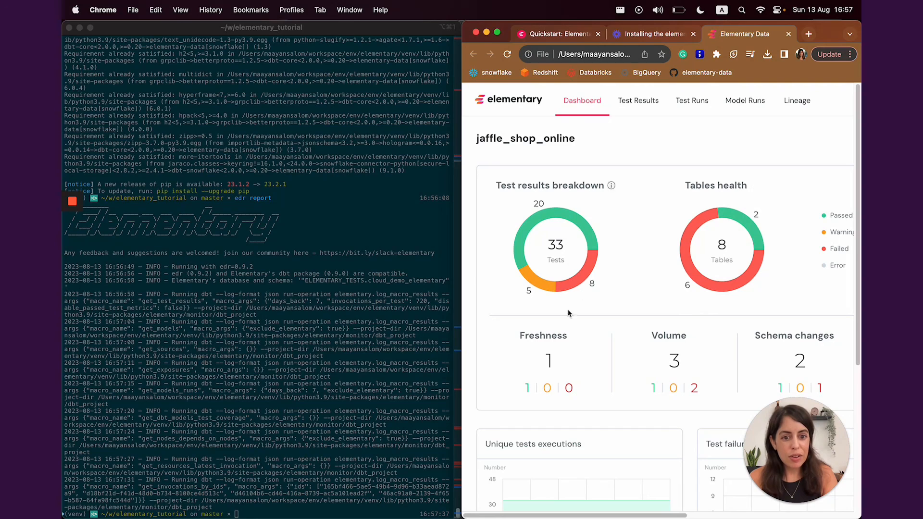
mouse_move(432, 368)
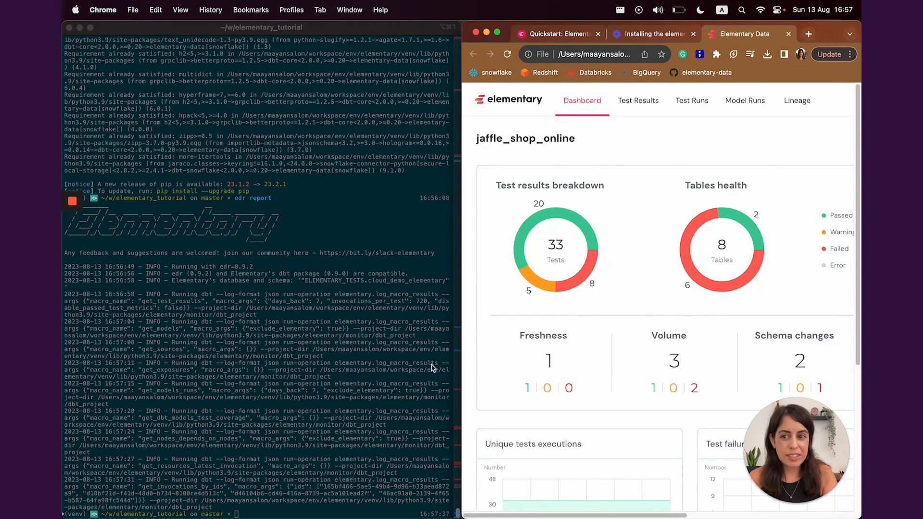